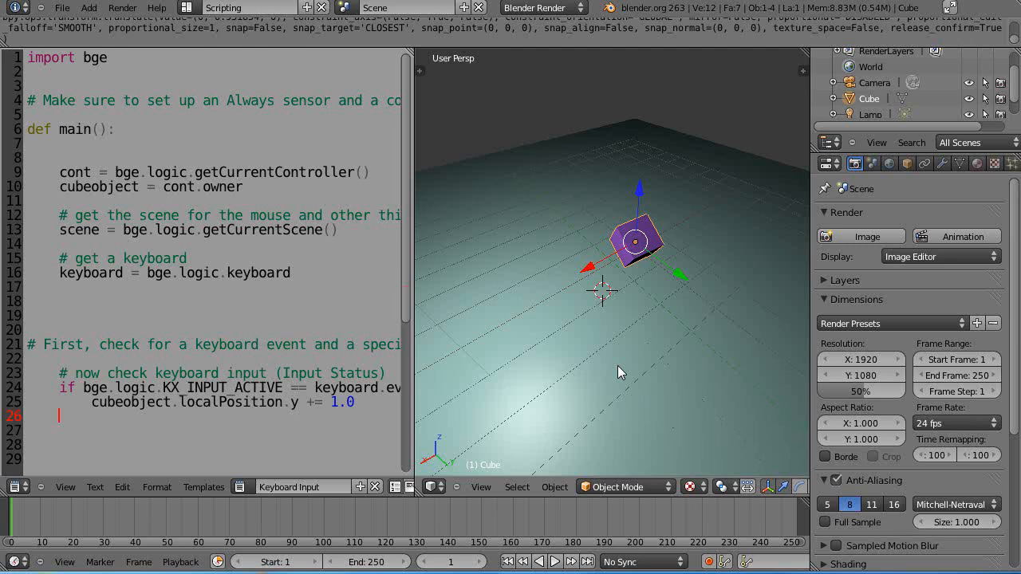
mouse_move(577, 46)
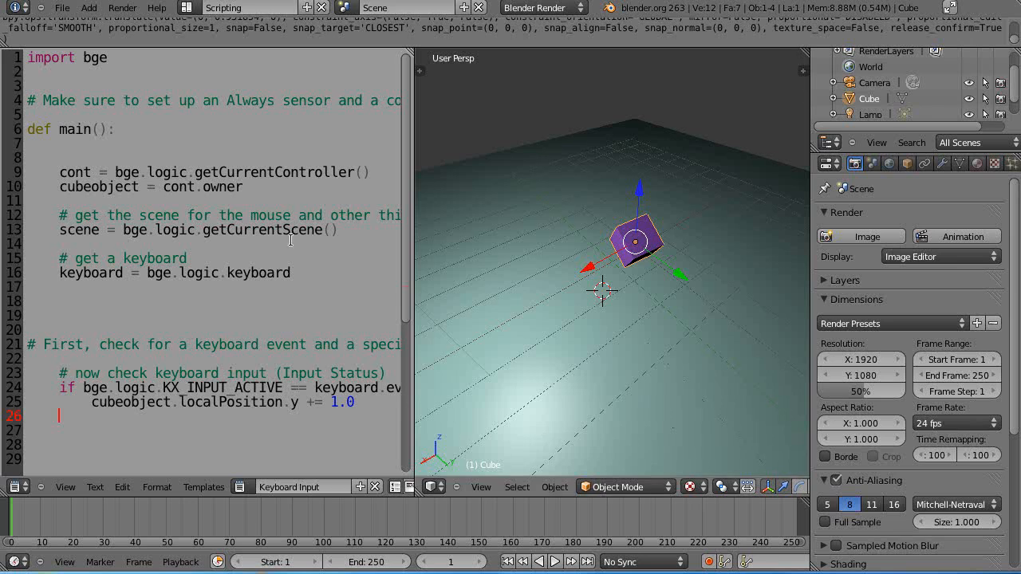
- Add a main() call at the end of the keyboard input script
left_click(115, 67)
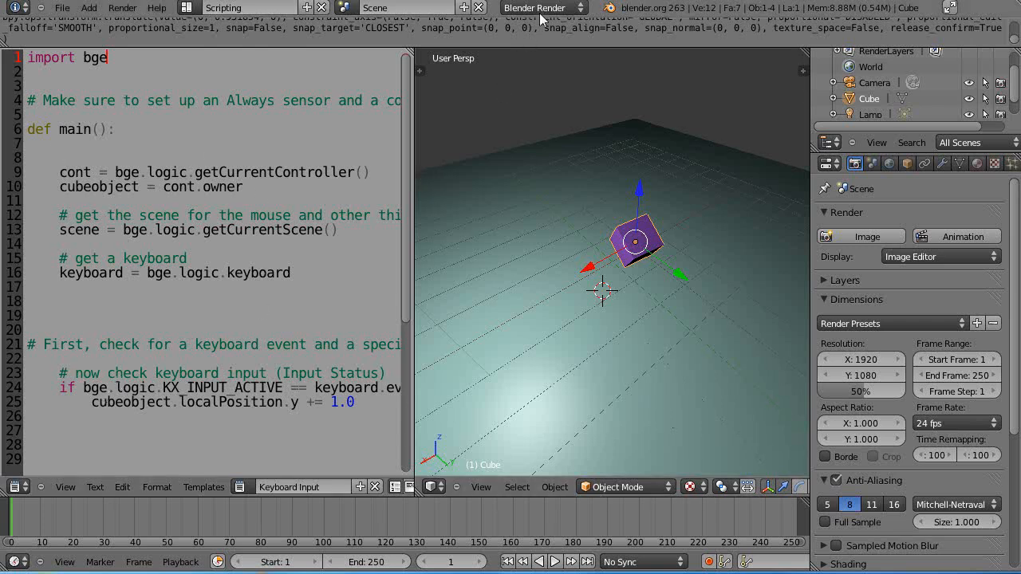
mouse_move(533, 217)
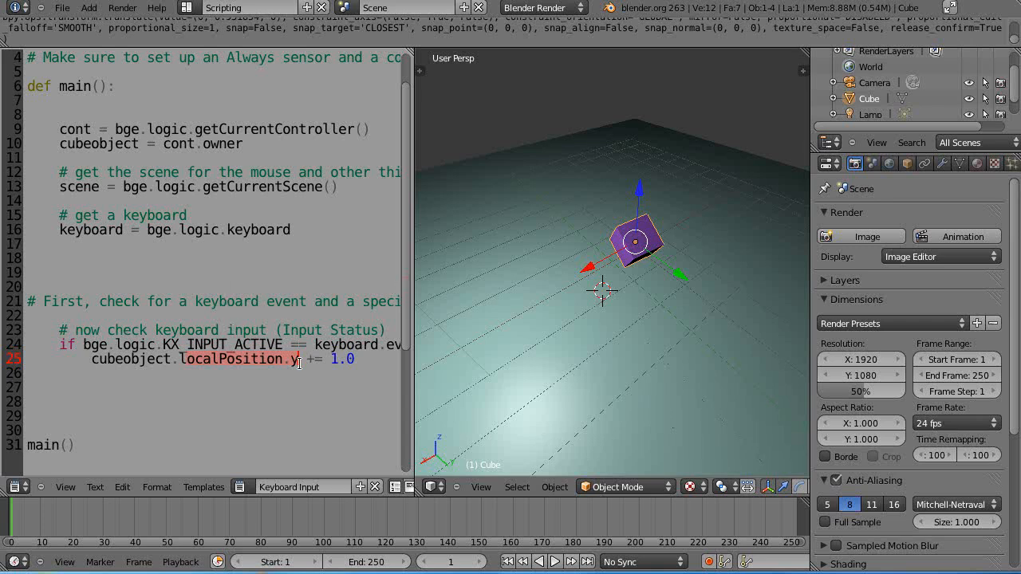
mouse_move(415, 329)
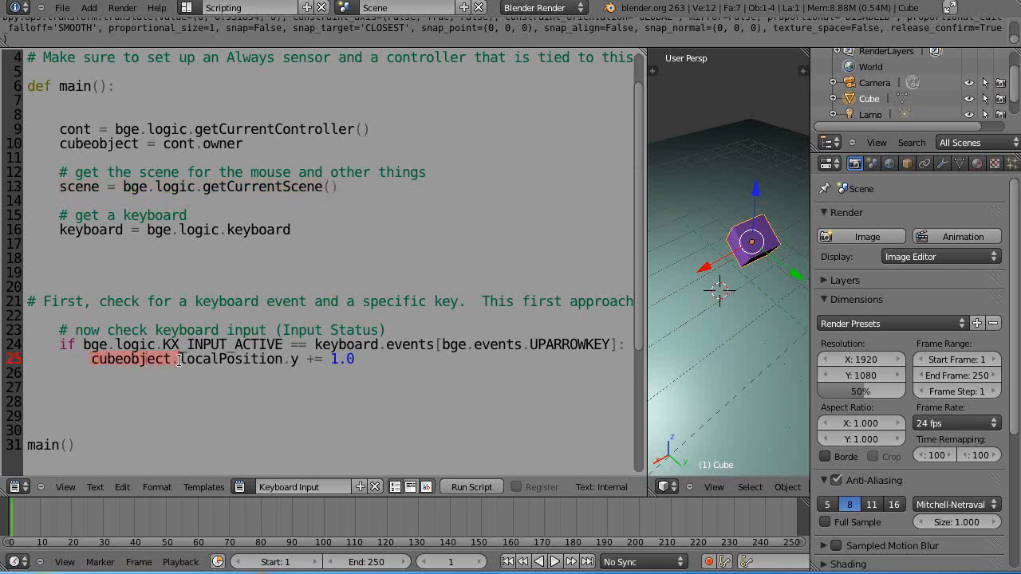
- Comment out the scene line and duplicate the UPARROWKEY block below it
left_click(92, 185)
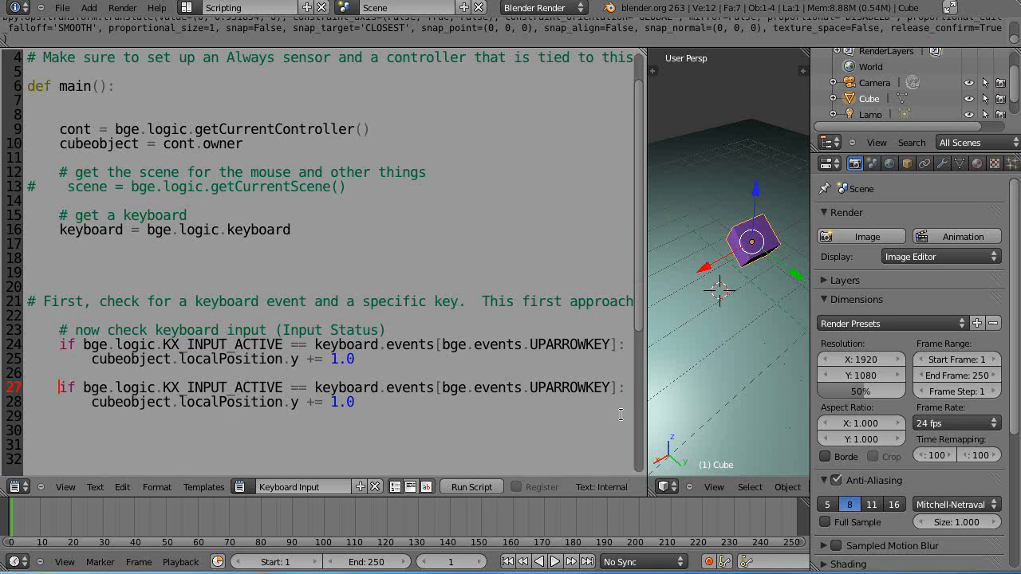
left_click(622, 388)
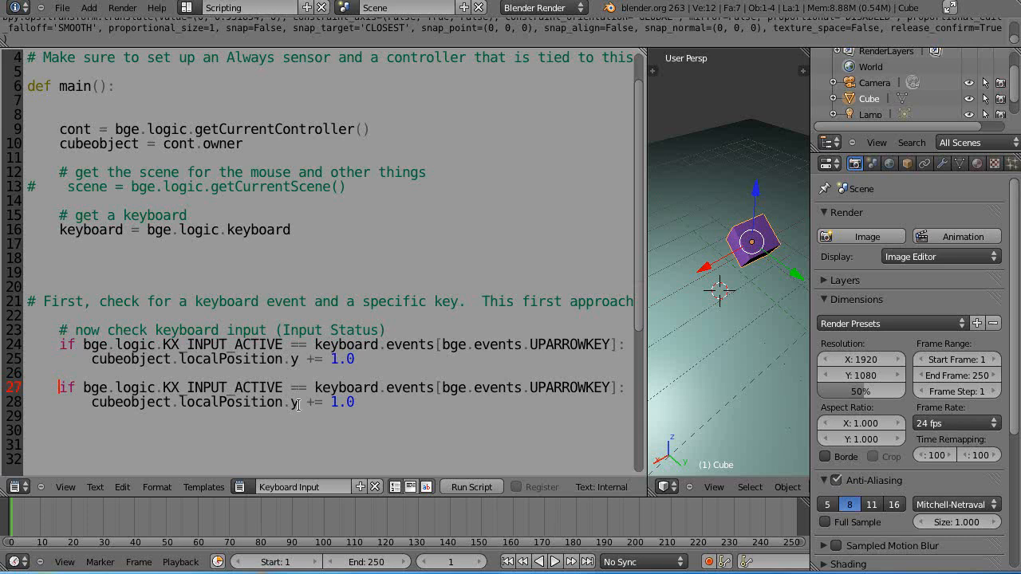
type("z")
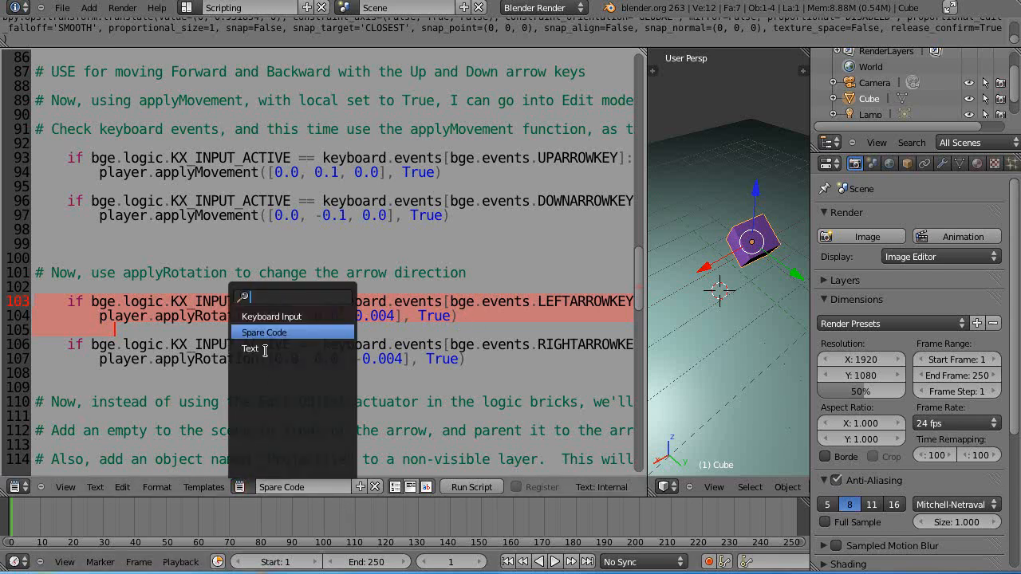
- Replace localPosition with applyRotation([0.0, 0.0, 0.004], True), referencing the Spare Code text
left_click(271, 316)
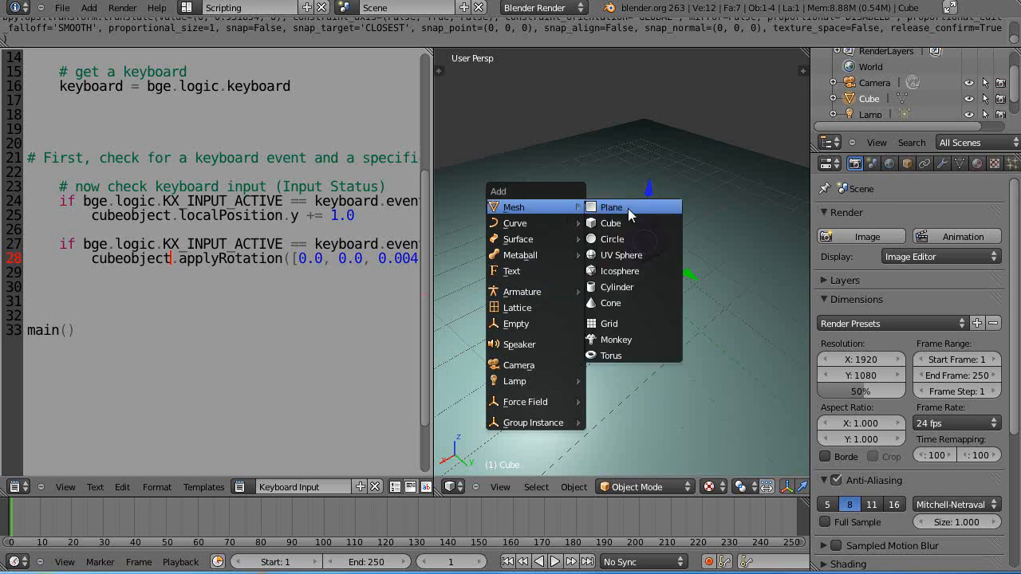
- Add a cylinder mesh and give it a new material with a yellow diffuse colour
left_click(618, 287)
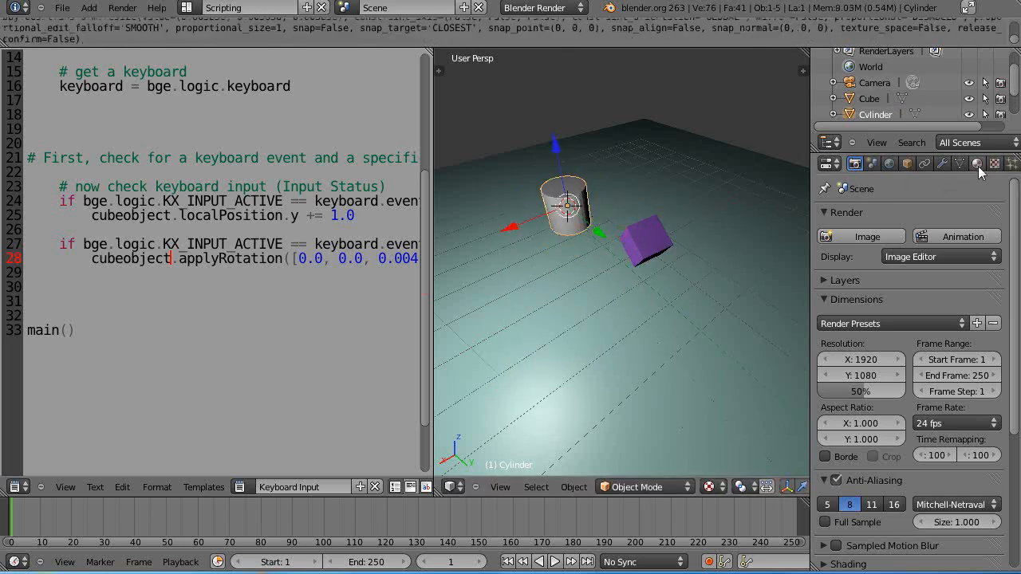
left_click(976, 163)
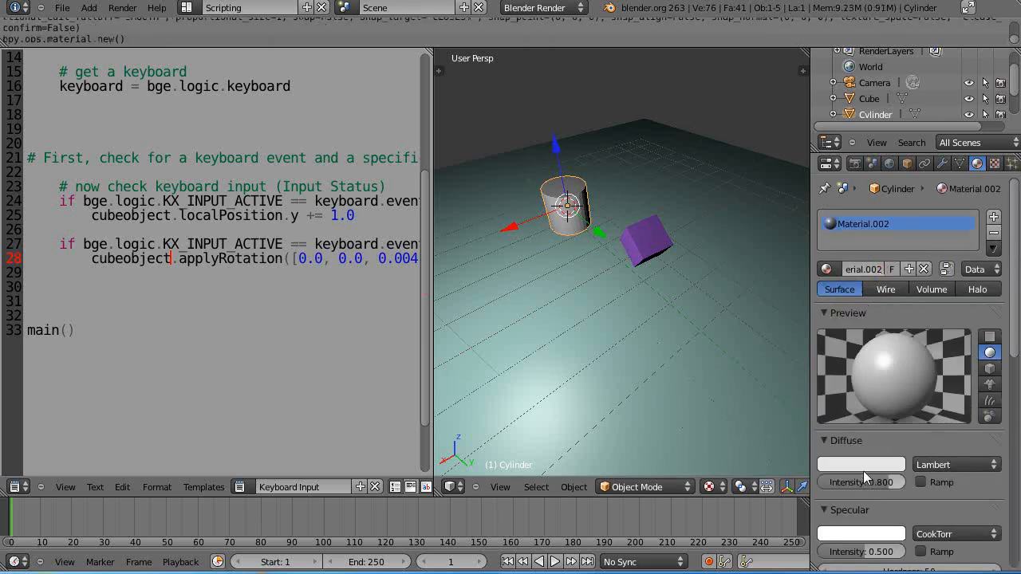
left_click(861, 464)
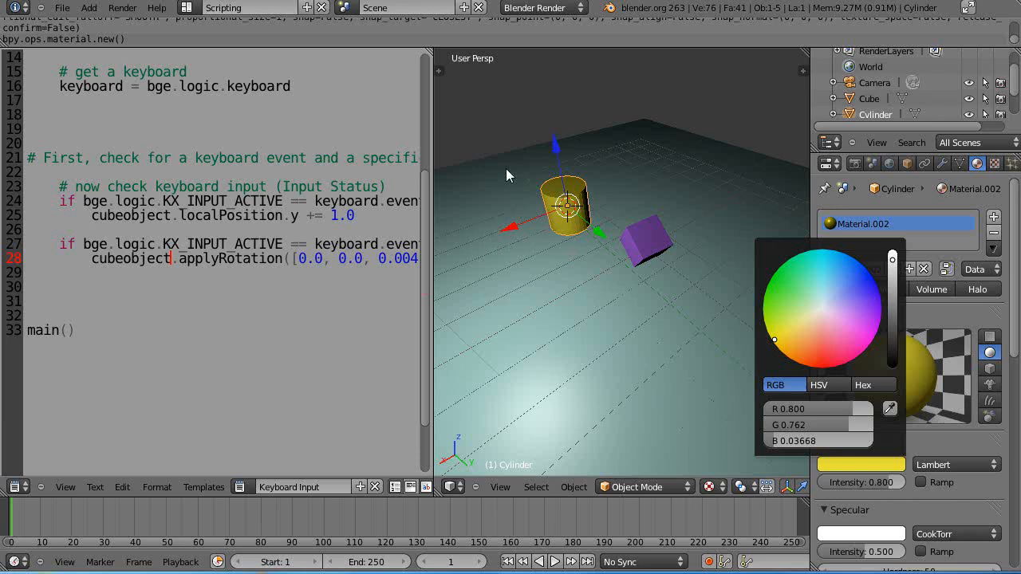
mouse_move(313, 348)
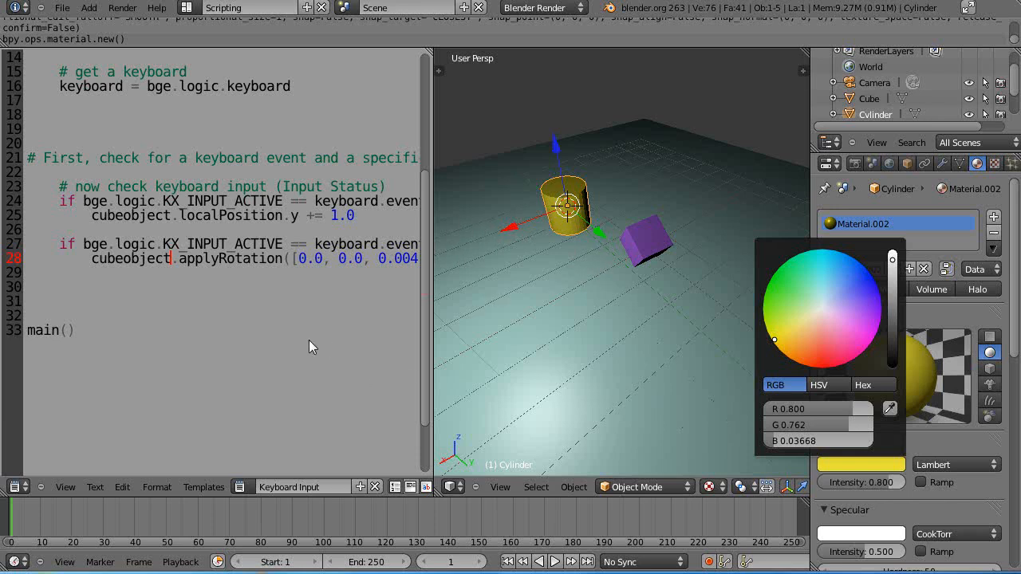
mouse_move(434, 330)
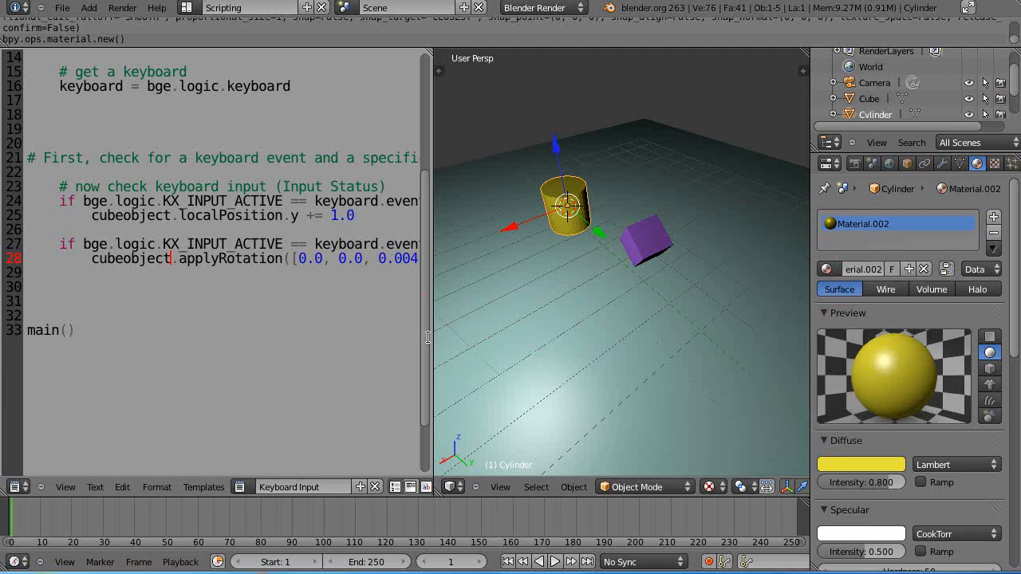
- Widen the text editor and change the rotation block's key to DOWNARROWKEY
left_click_drag(427, 337, 603, 341)
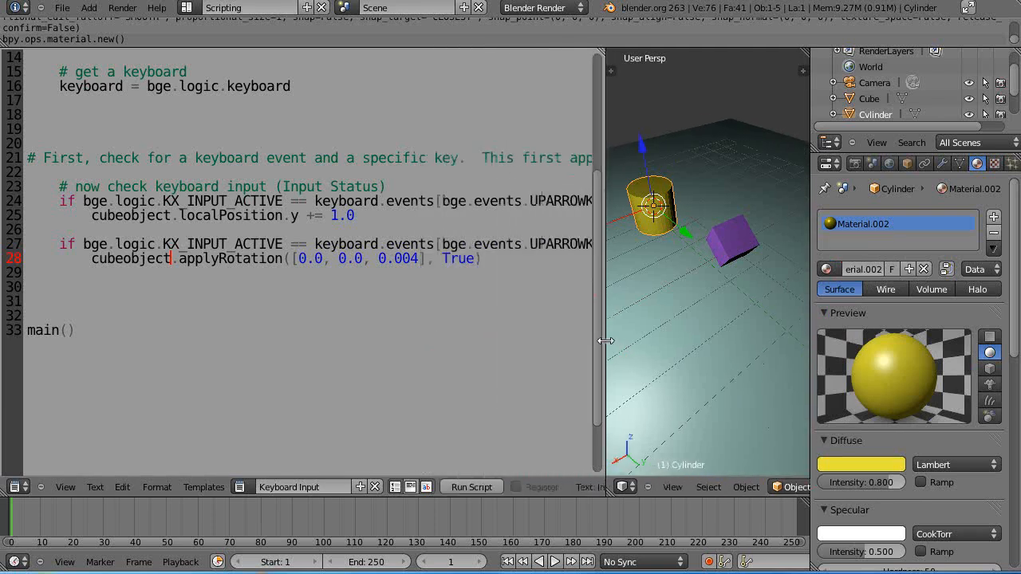
left_click_drag(605, 341, 514, 341)
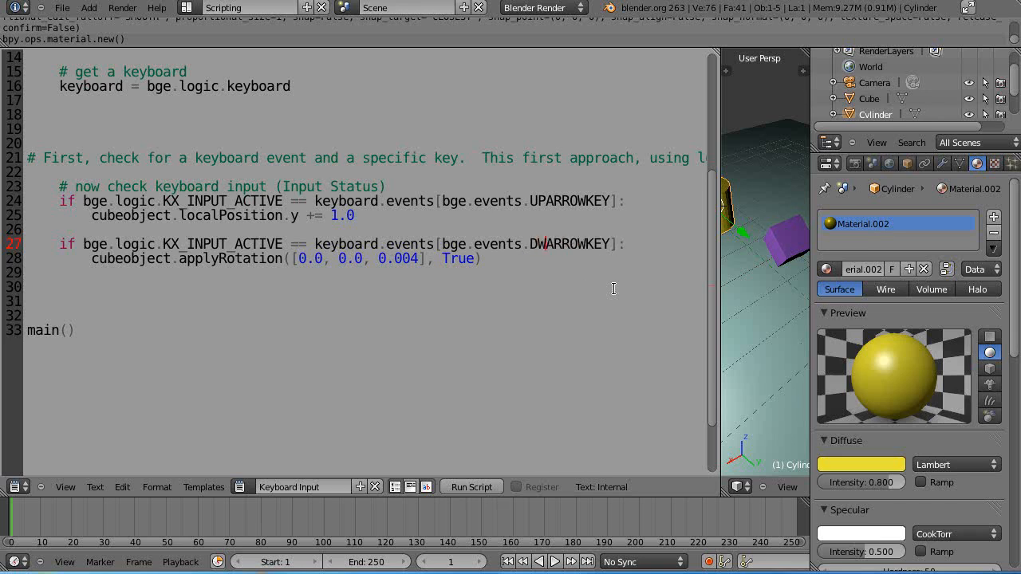
type("OWN")
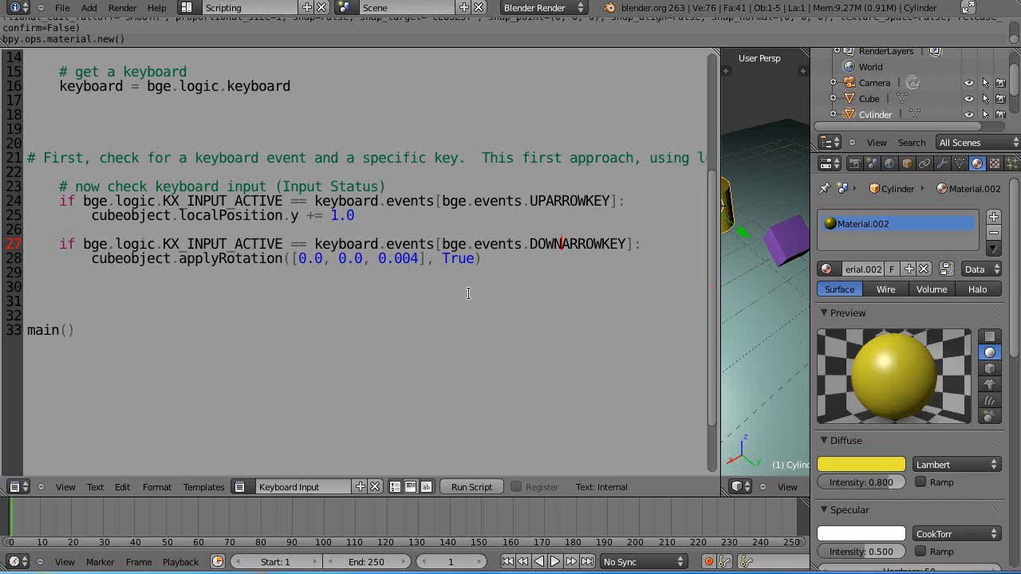
mouse_move(70, 223)
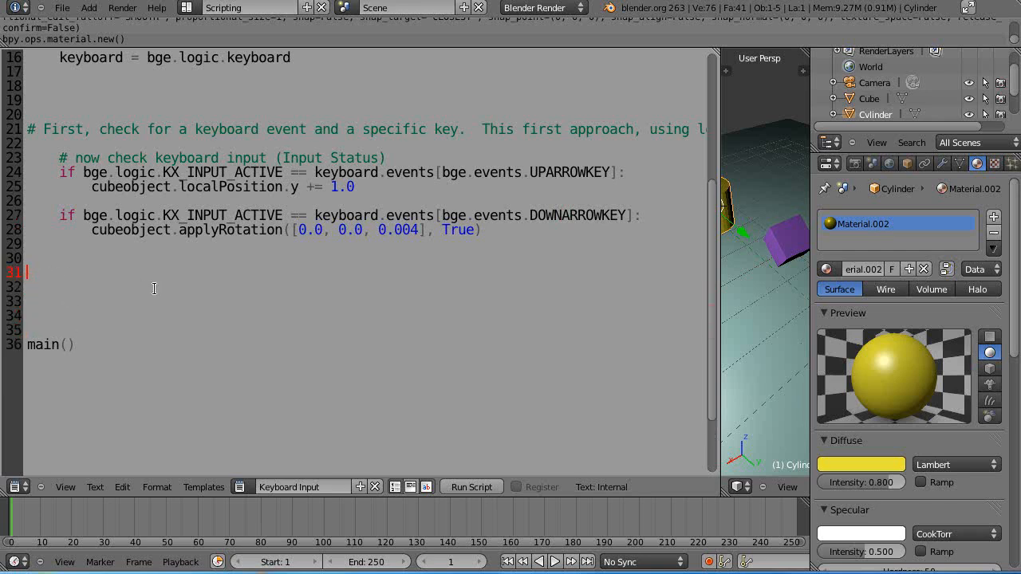
- Add a '# End of main method' comment after the main function
type("# End of")
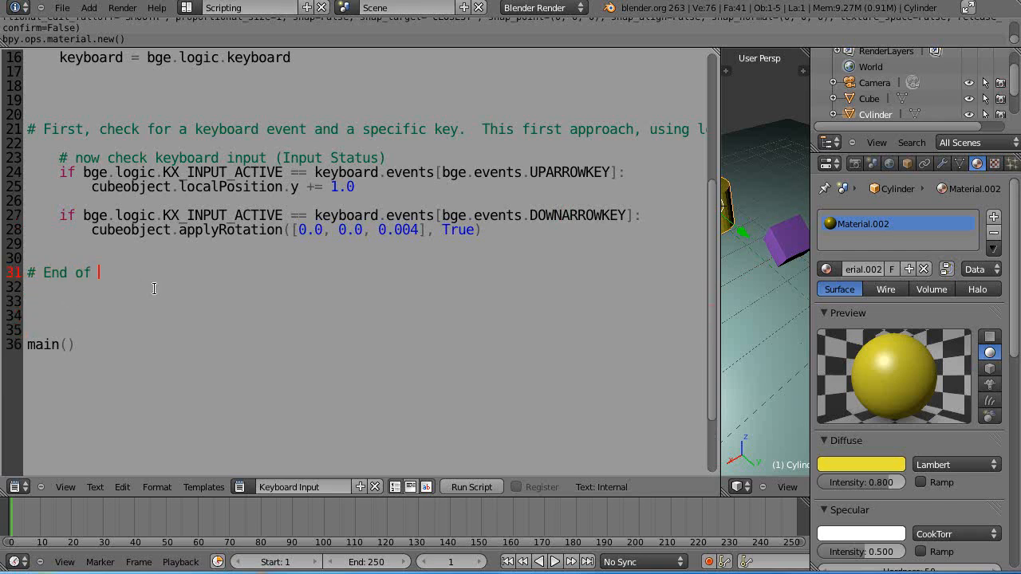
type("main function")
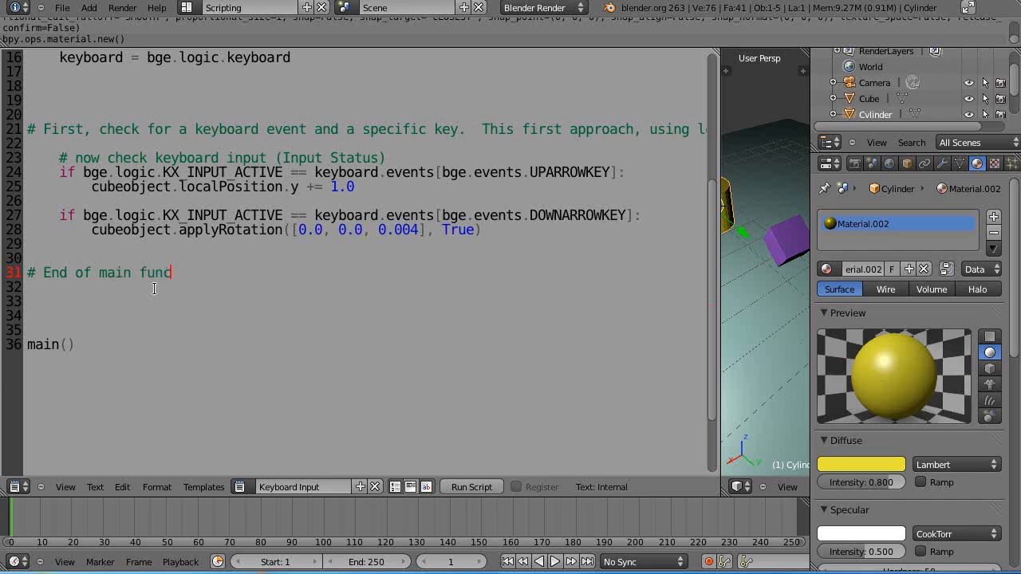
type("method")
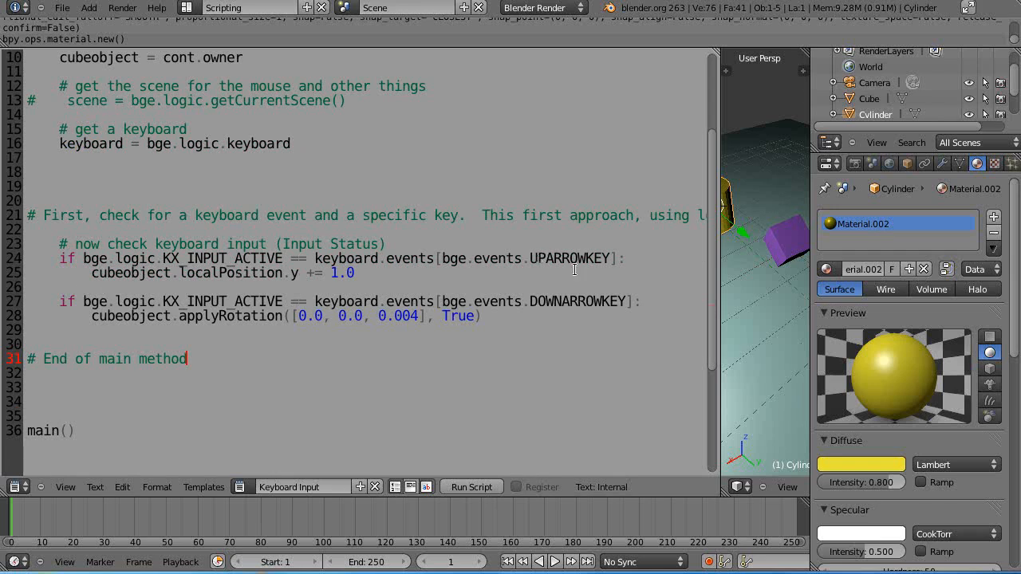
mouse_move(284, 319)
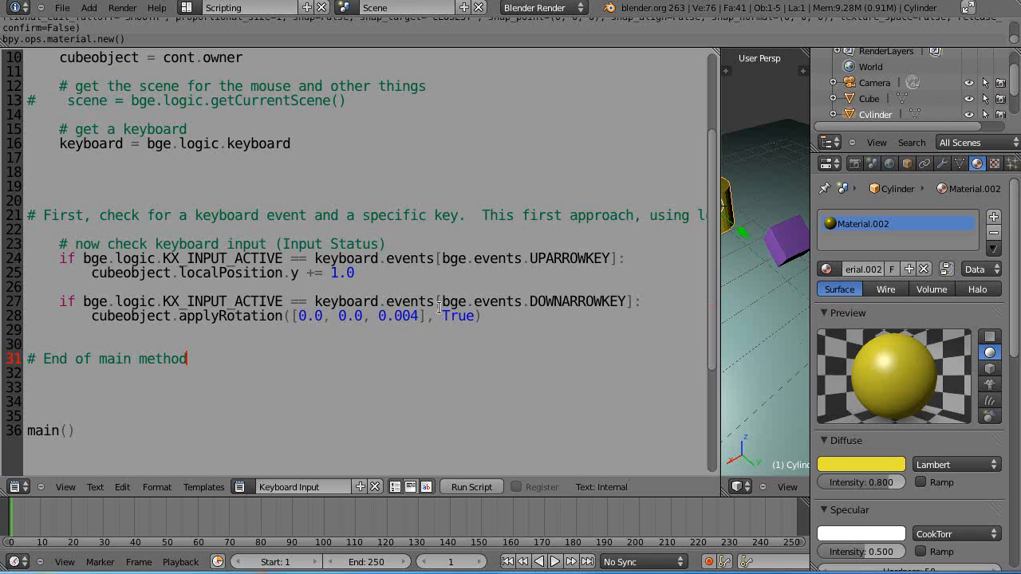
mouse_move(438, 310)
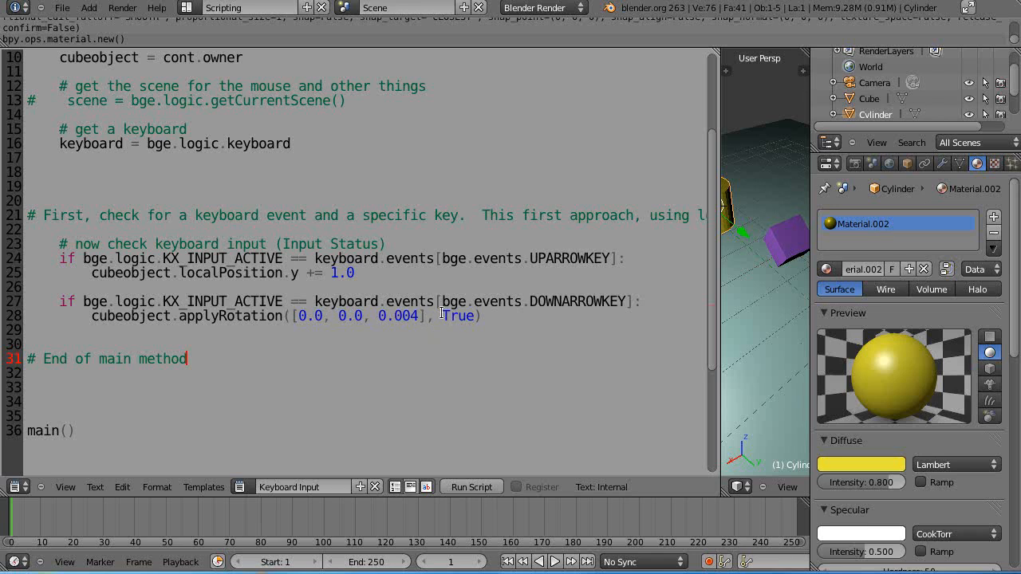
mouse_move(488, 343)
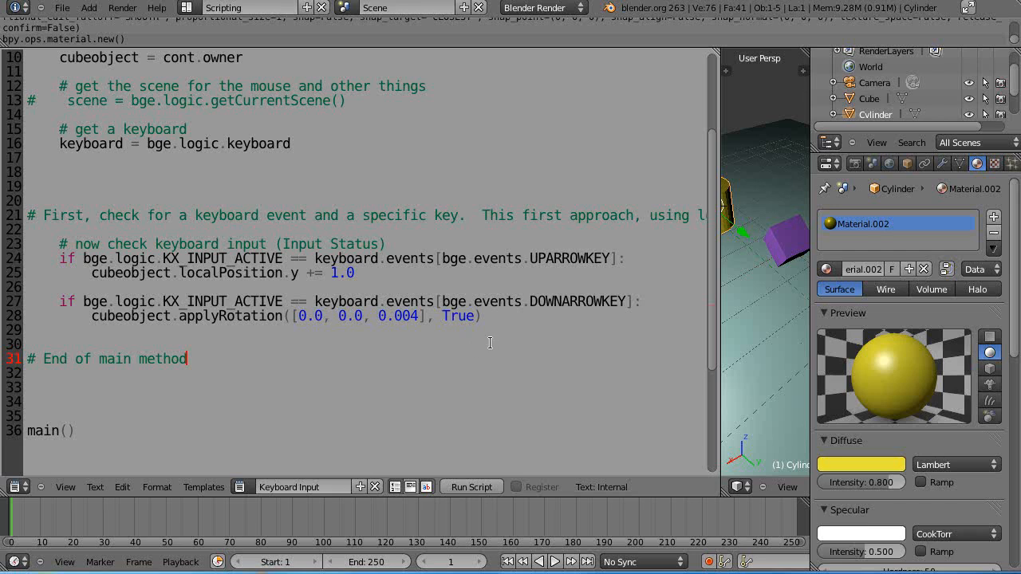
mouse_move(443, 316)
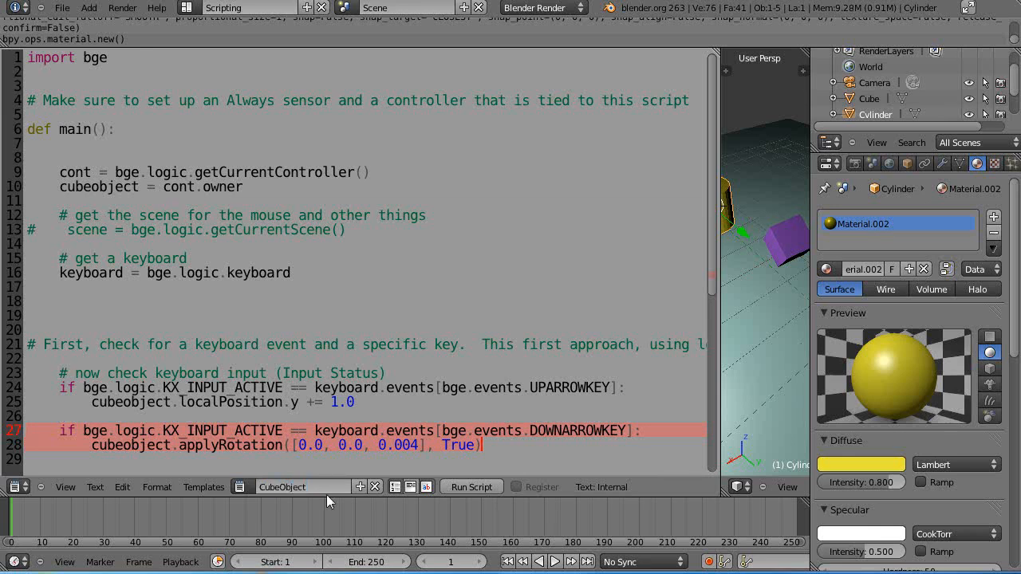
mouse_move(790, 243)
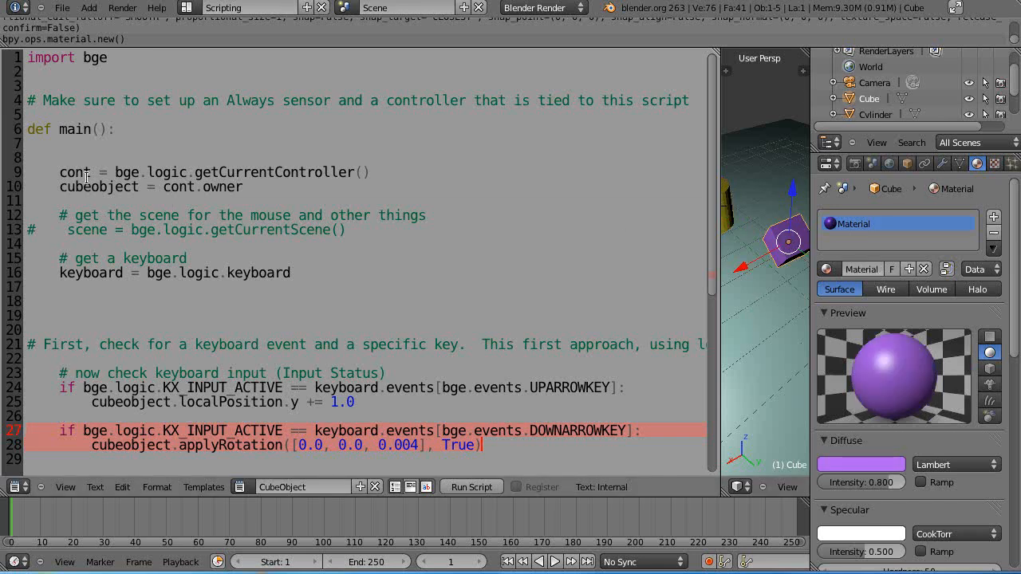
- Rename the script CubeObject and copy its whole contents
scroll("down", 3)
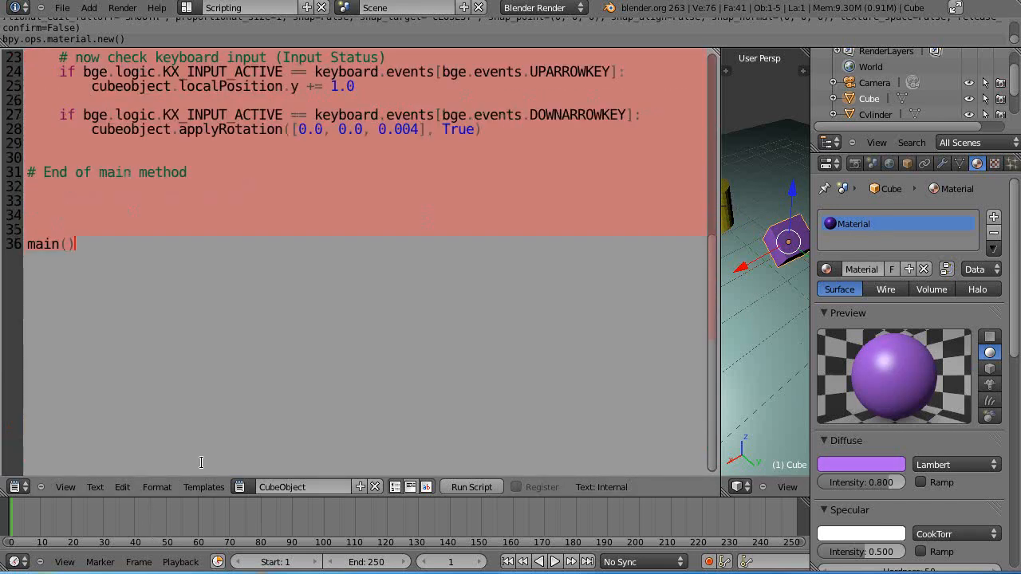
mouse_move(259, 311)
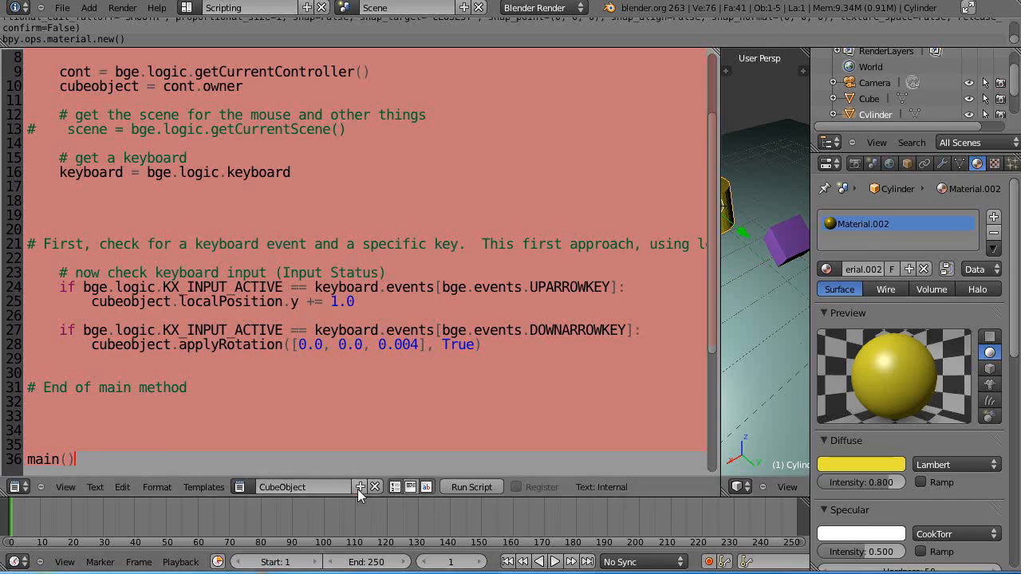
- Create a 'Cylinder Object' script with the pasted code using cylinderobject as its variable
left_click(359, 487)
type("Cylinder")
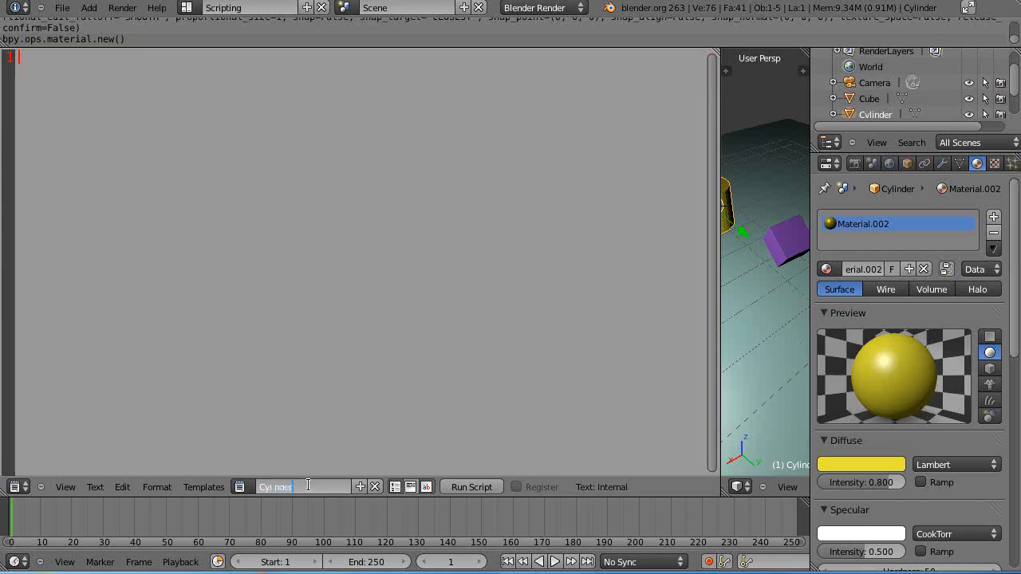
type("Object")
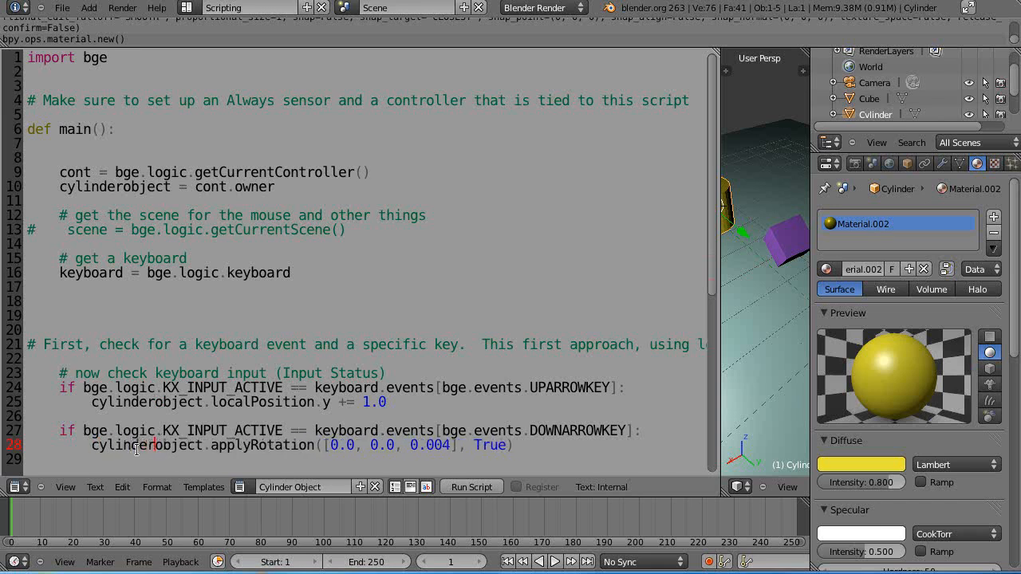
mouse_move(749, 284)
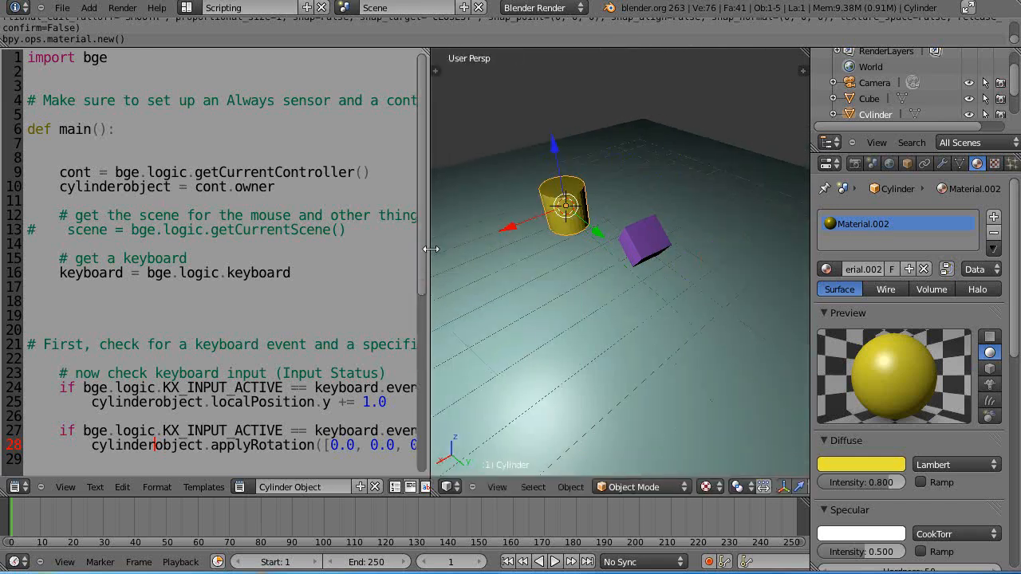
left_click_drag(431, 249, 443, 249)
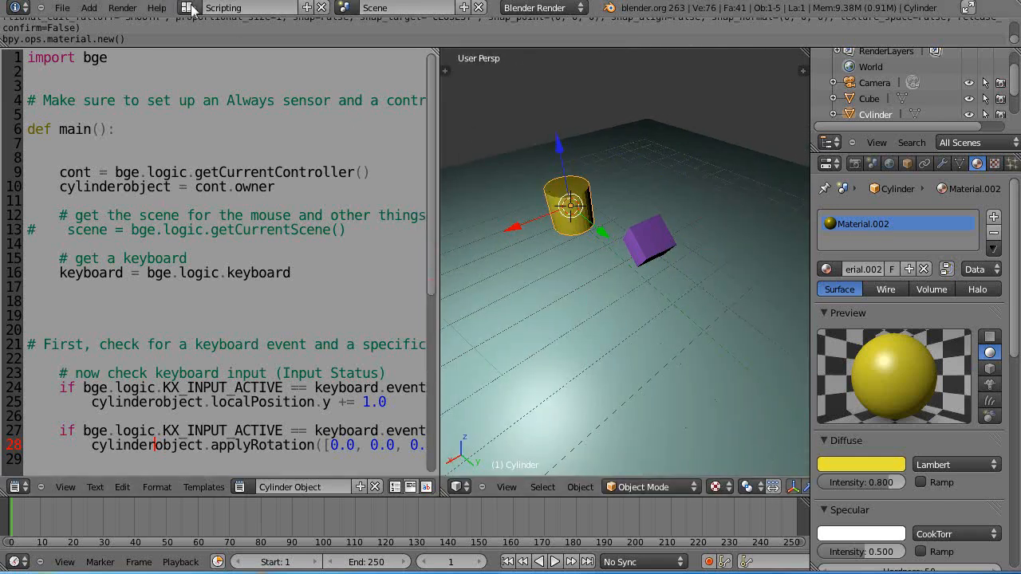
- Give the cylinder an Always sensor and a Python controller in the Logic Editor
left_click(249, 8)
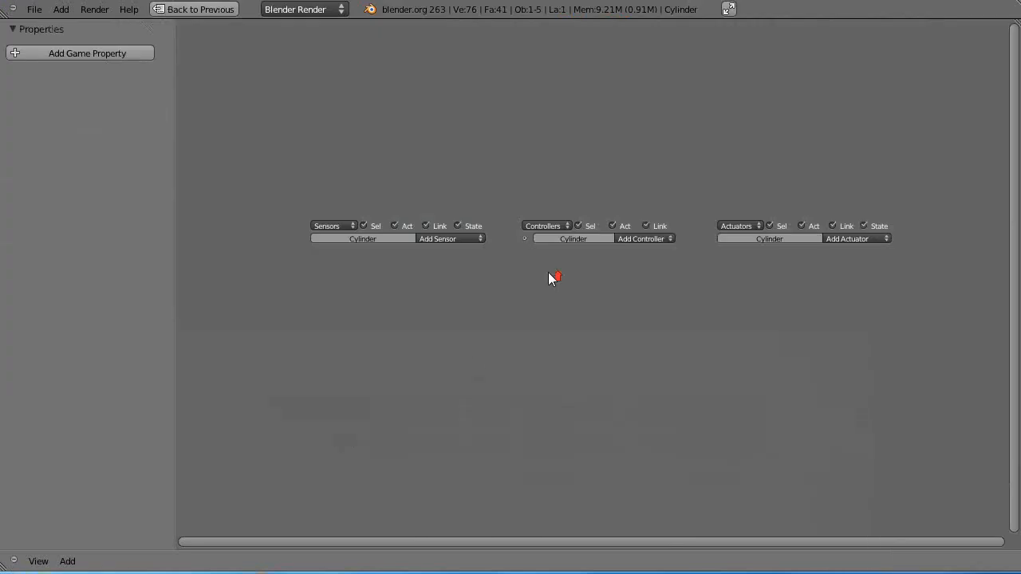
left_click(450, 240)
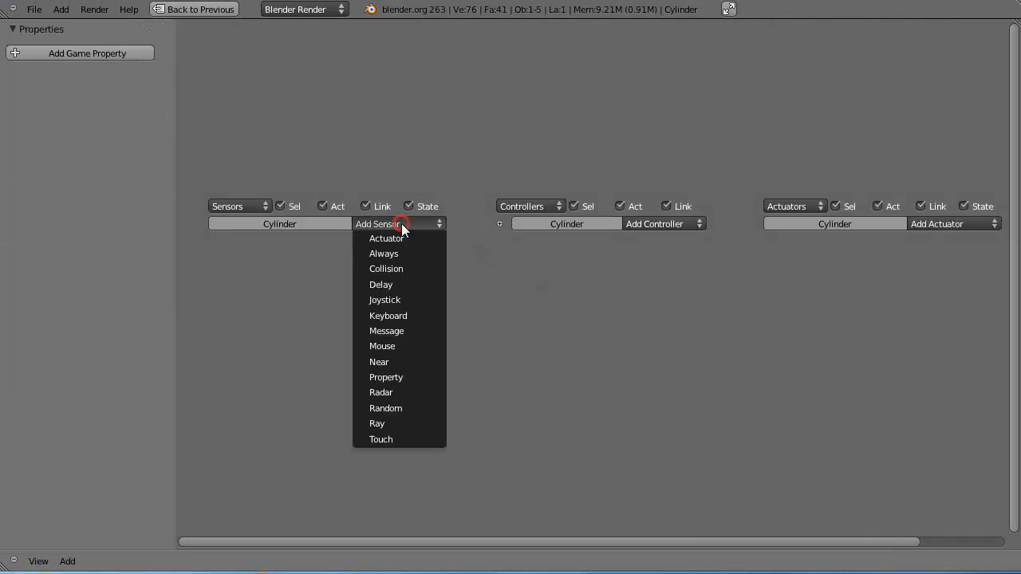
left_click(383, 252)
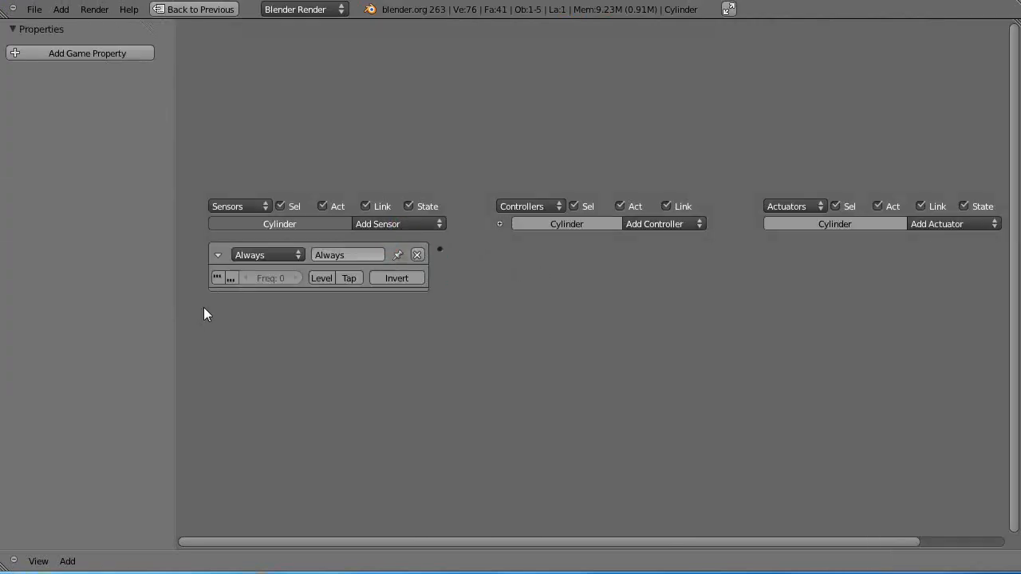
left_click(654, 223)
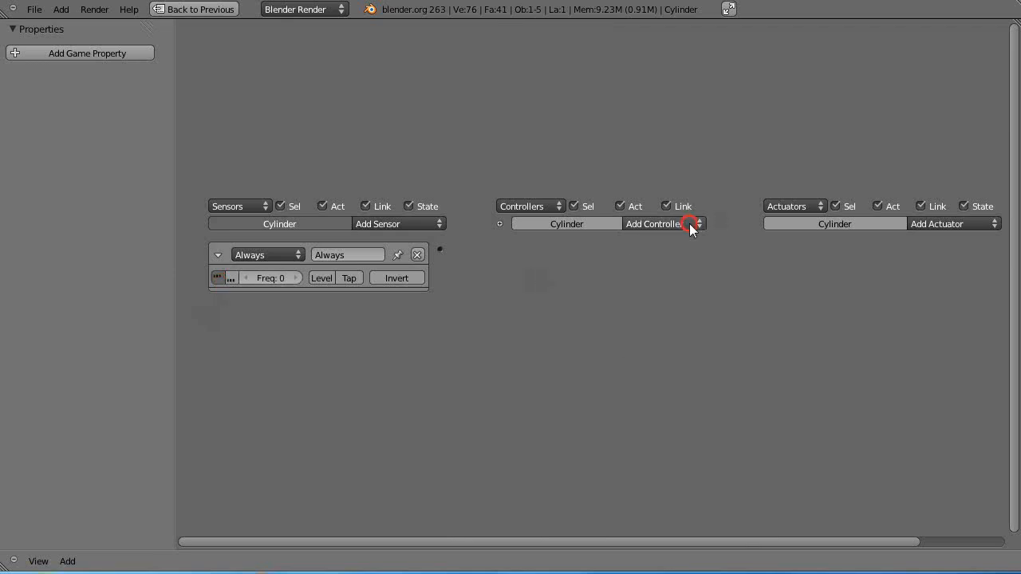
left_click(654, 223)
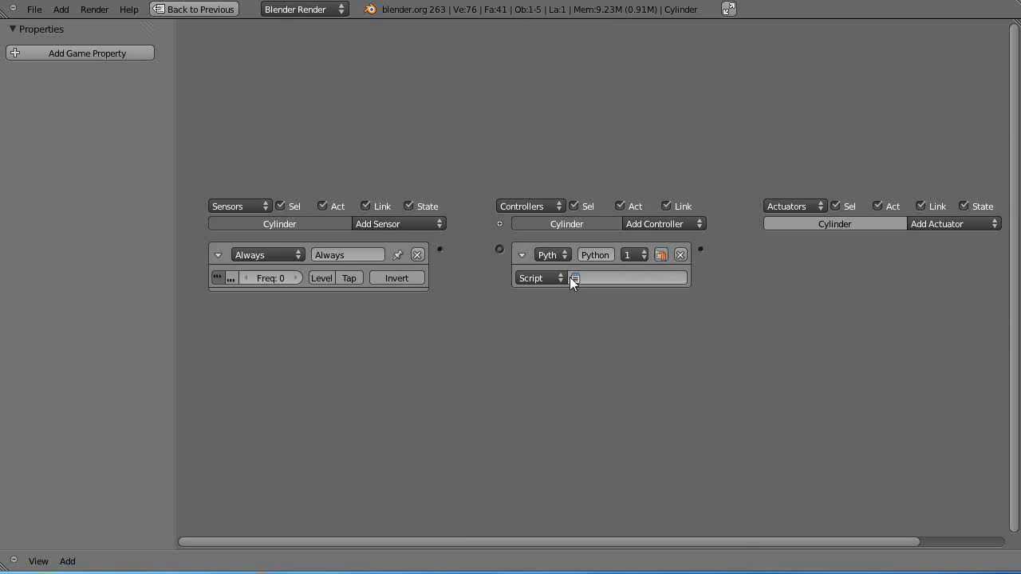
- Assign the Cylinder Object script to the controller and wire the sensor to it
left_click(576, 277)
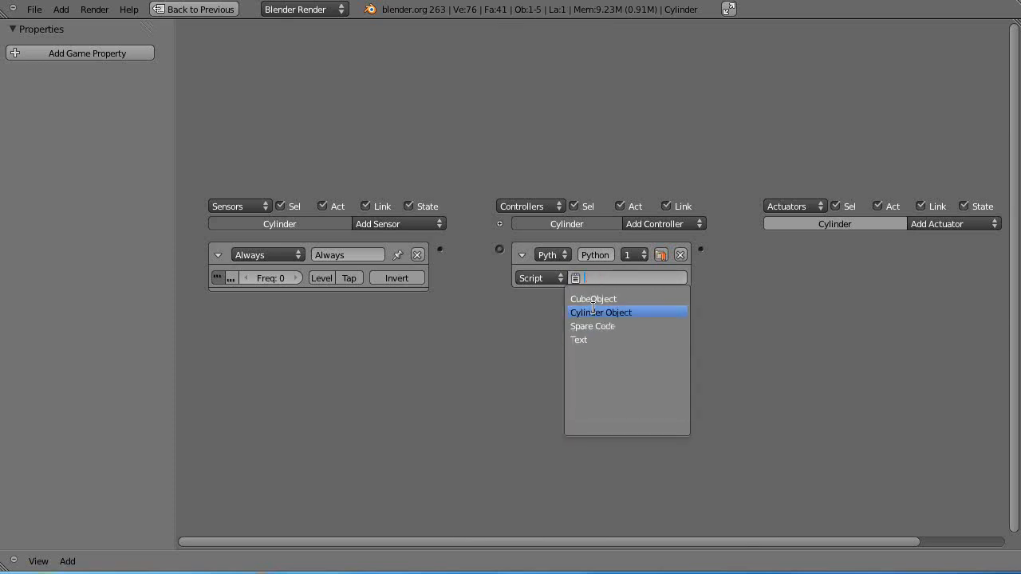
left_click(600, 311)
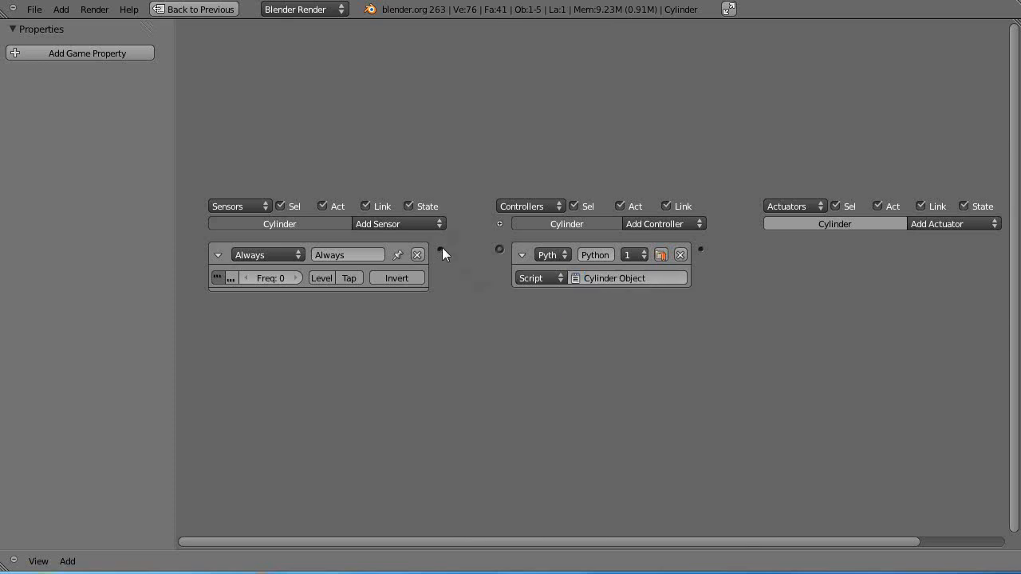
left_click_drag(434, 249, 501, 249)
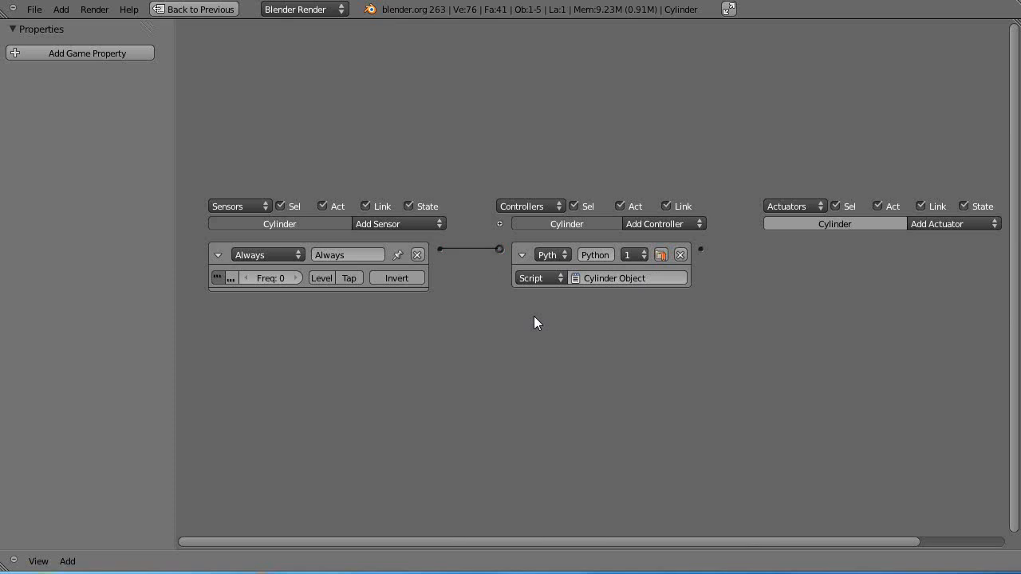
left_click(193, 10)
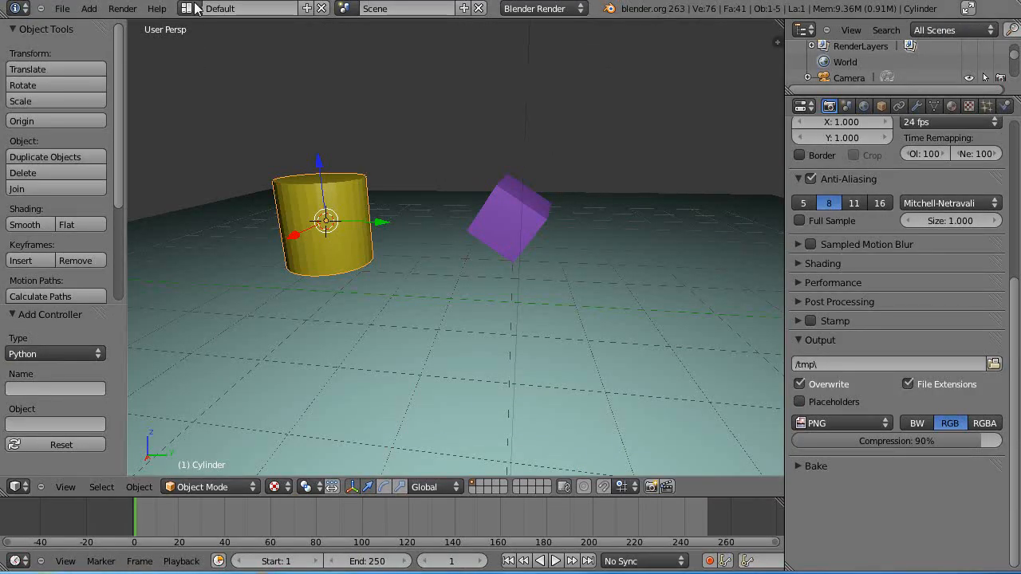
- Switch to the Scripting layout and show the purple cube's CubeObject script
left_click(188, 9)
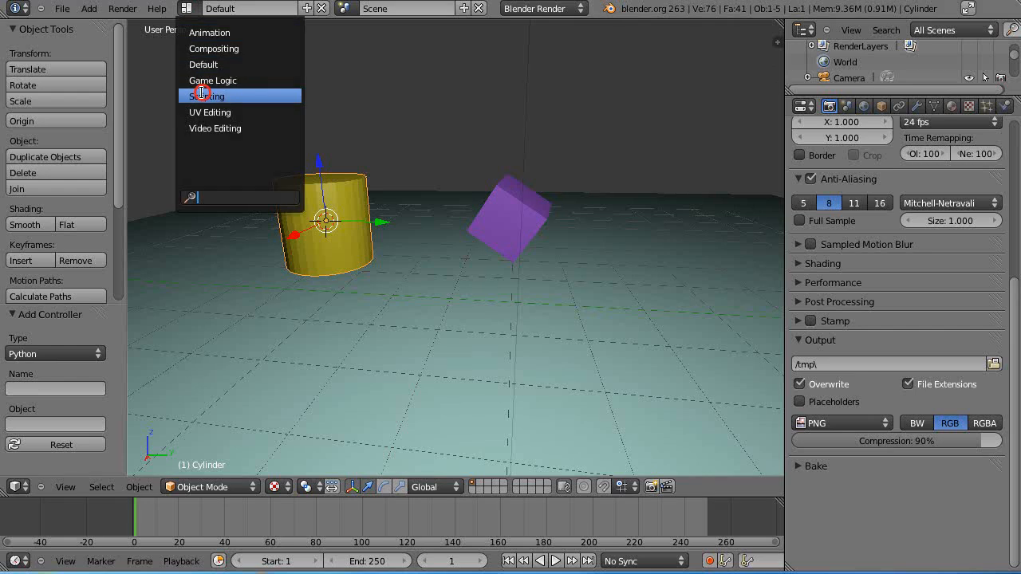
left_click(211, 96)
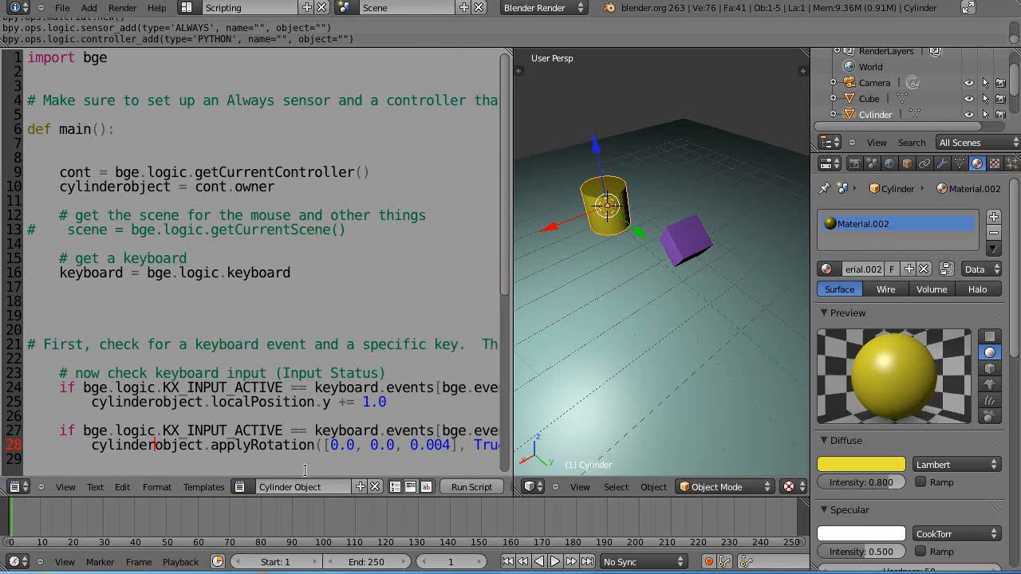
left_click(683, 240)
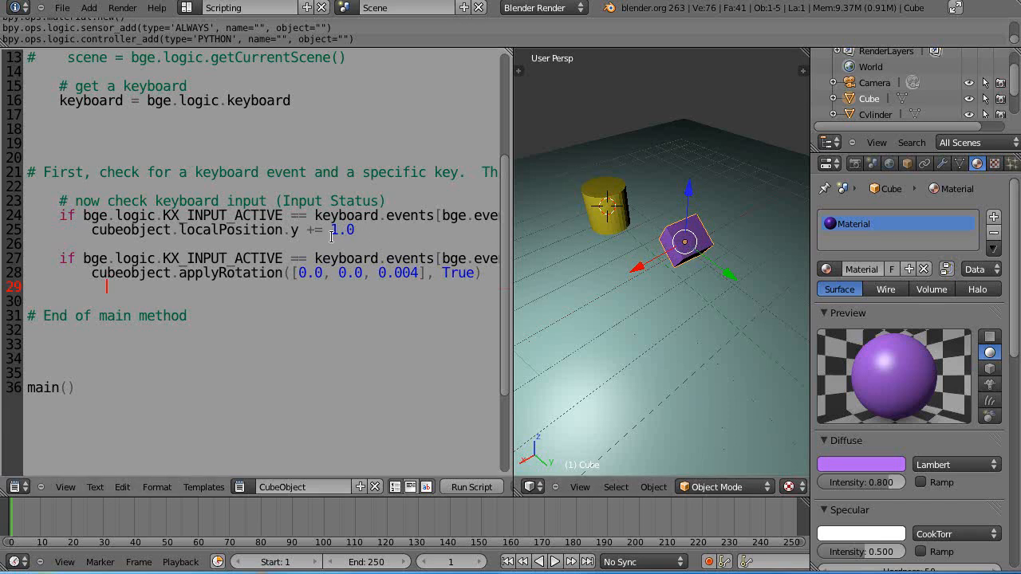
- Change the cube's up-arrow y step from 1.0 to 0.01, with full lines visible
left_click(359, 230)
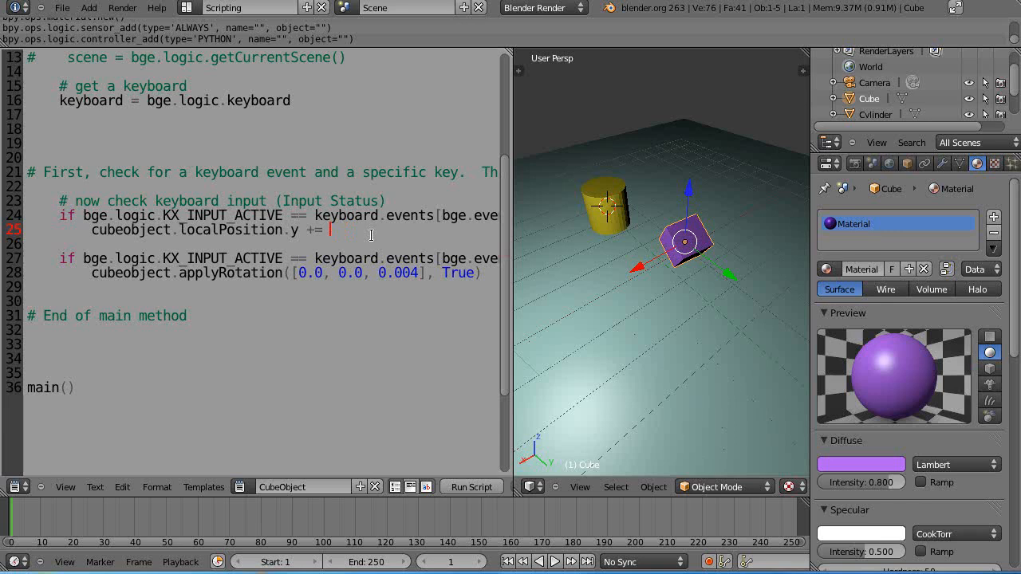
type("0.01")
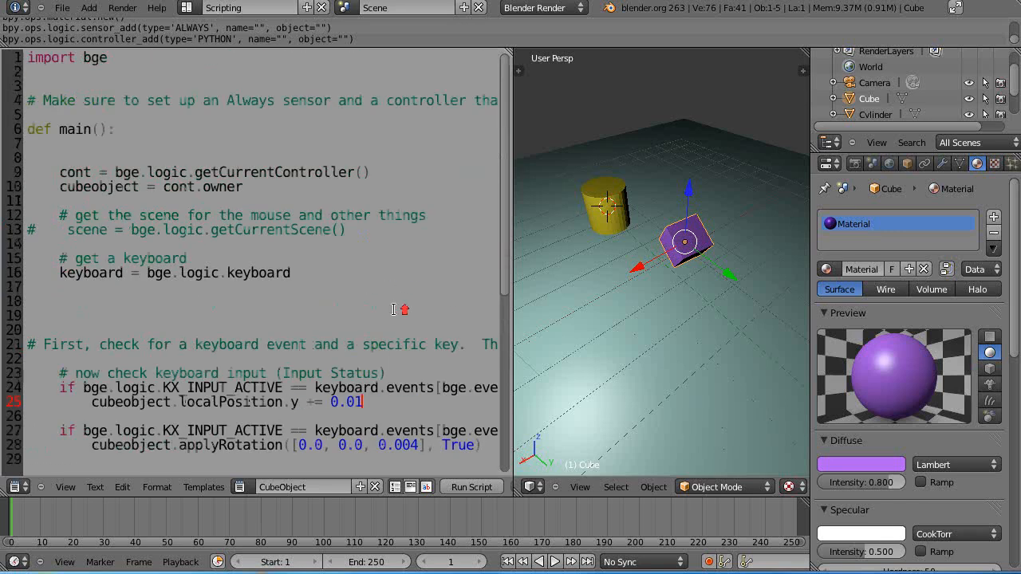
scroll("down", 3)
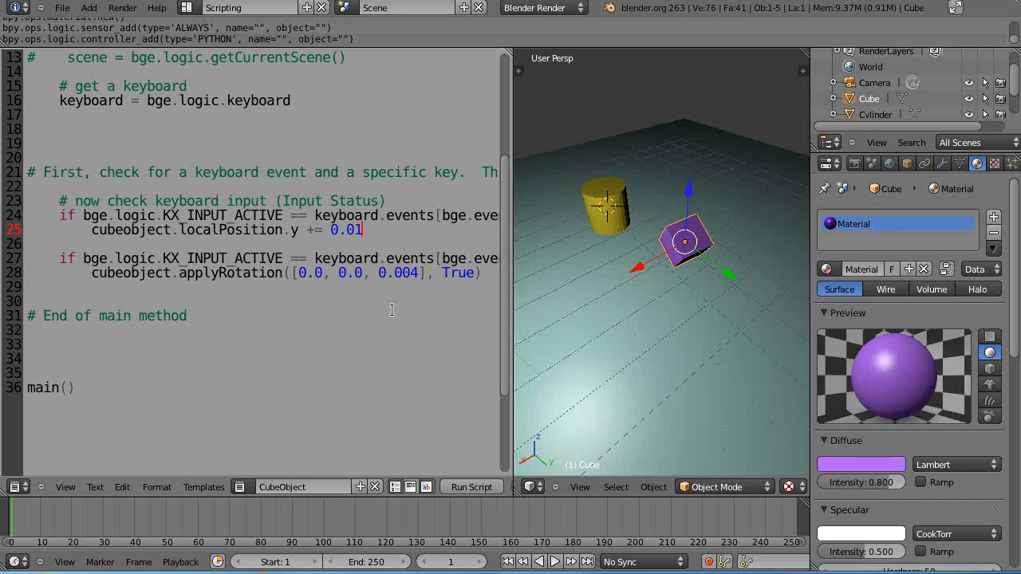
mouse_move(516, 311)
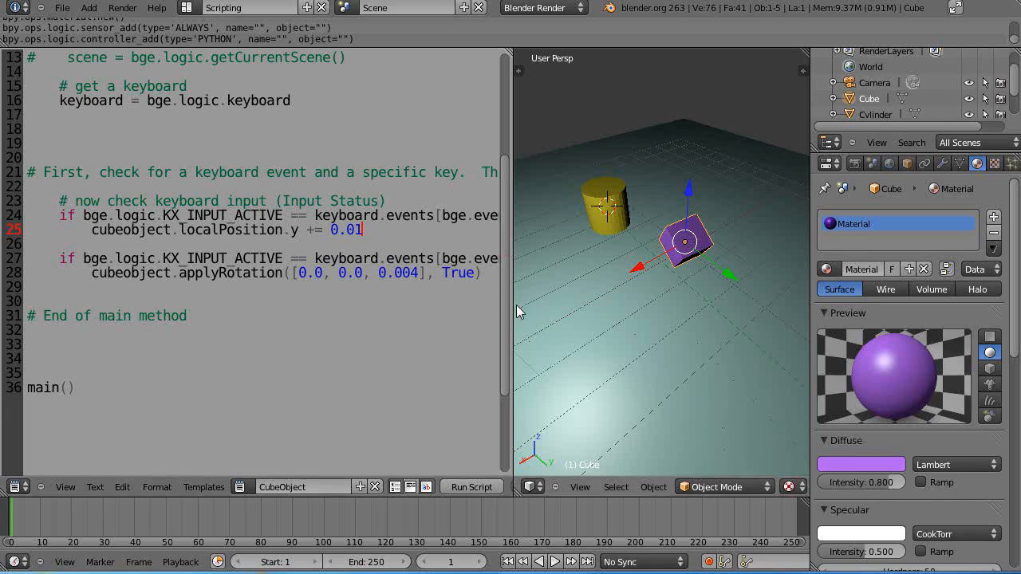
mouse_move(559, 285)
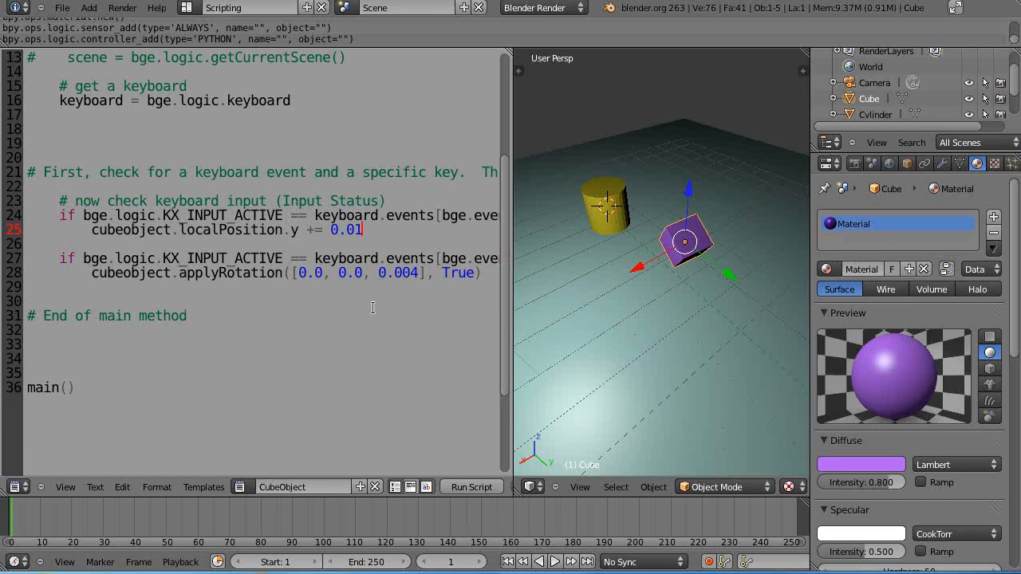
mouse_move(412, 316)
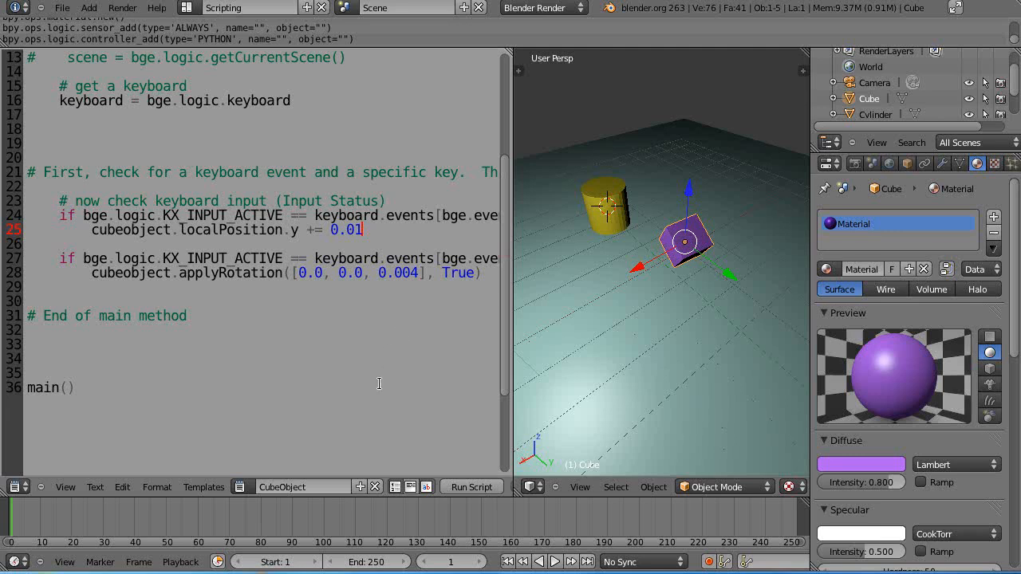
mouse_move(371, 376)
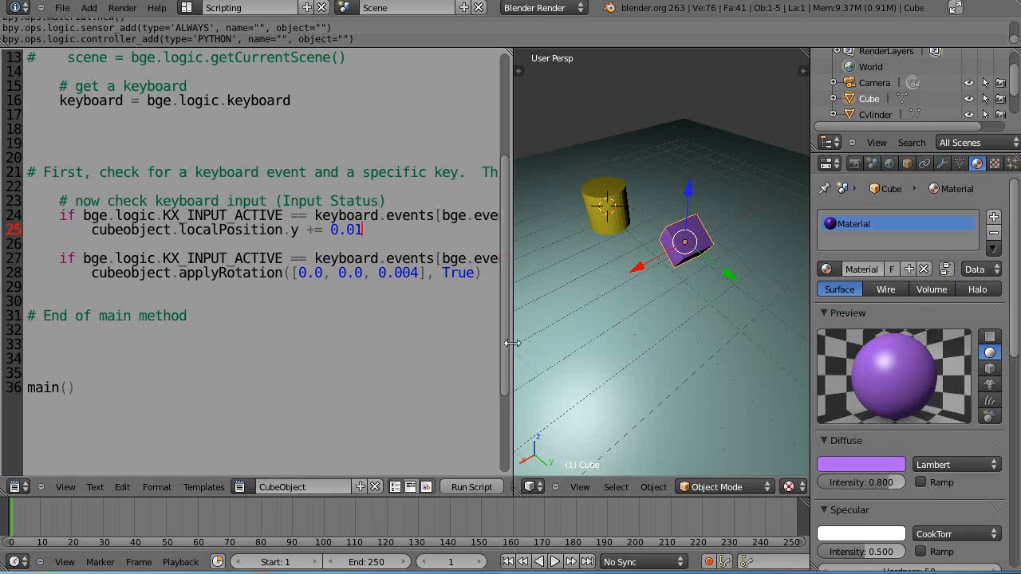
left_click_drag(510, 343, 607, 341)
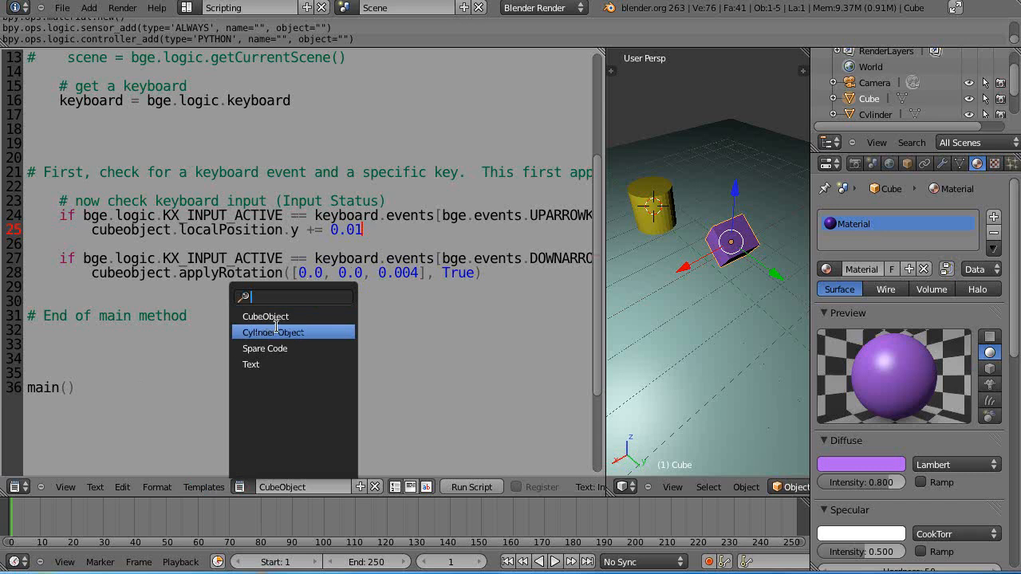
- In the Cylinder Object script, change up-arrow movement from localPosition.y by 1.0 to localPosition.z by 0.01
left_click(281, 332)
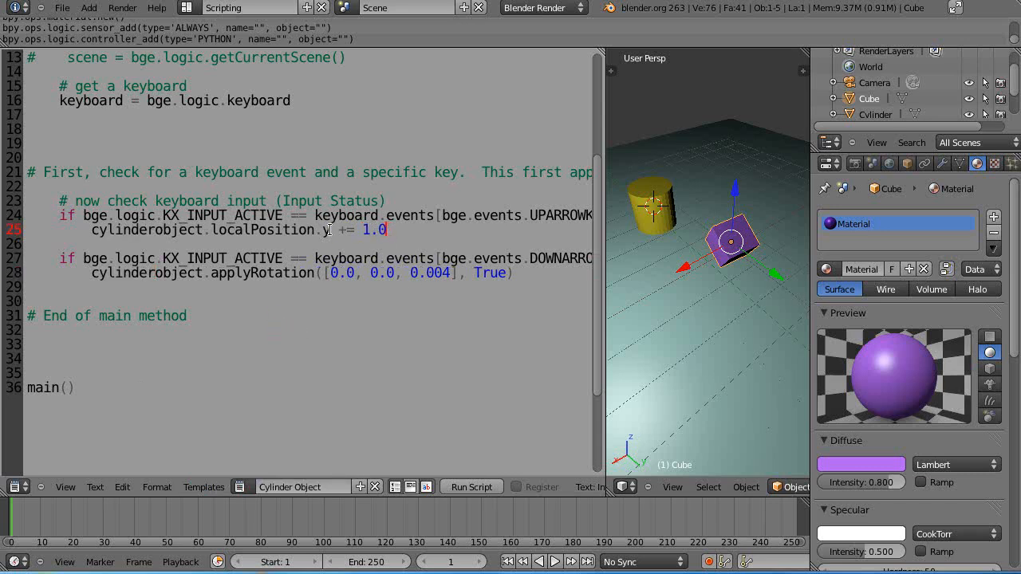
left_click(319, 230)
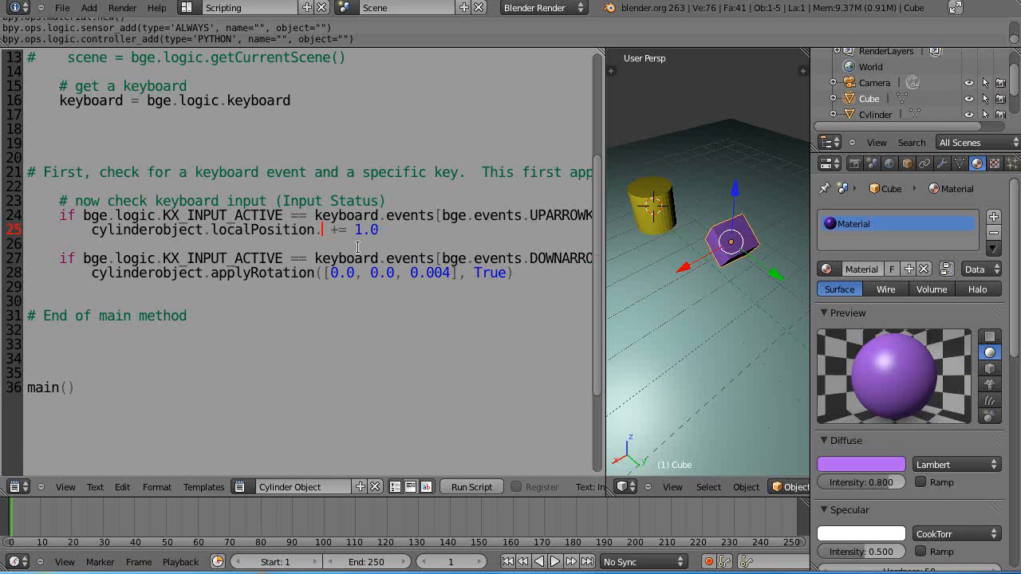
type(".z")
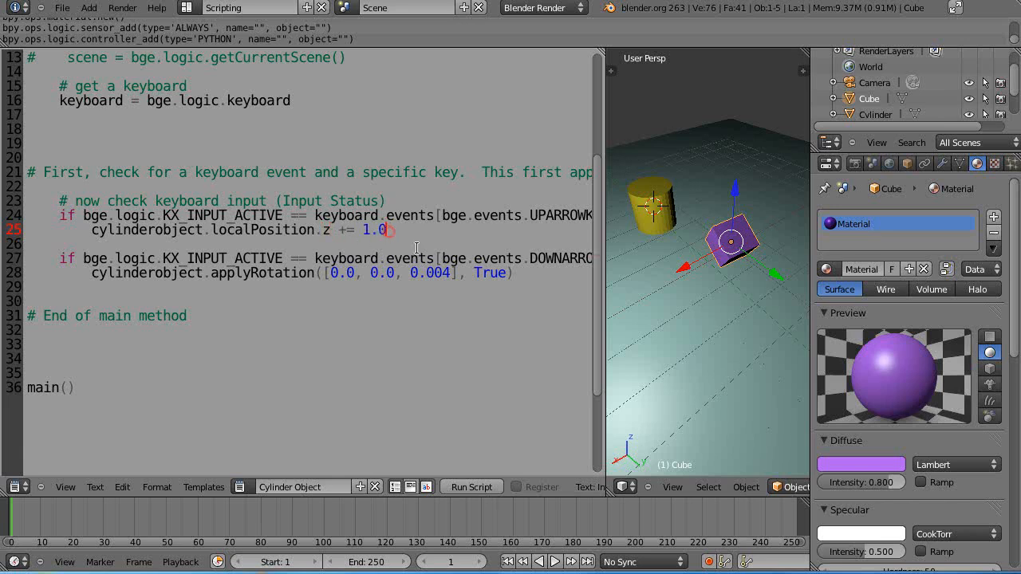
key("BackSpace")
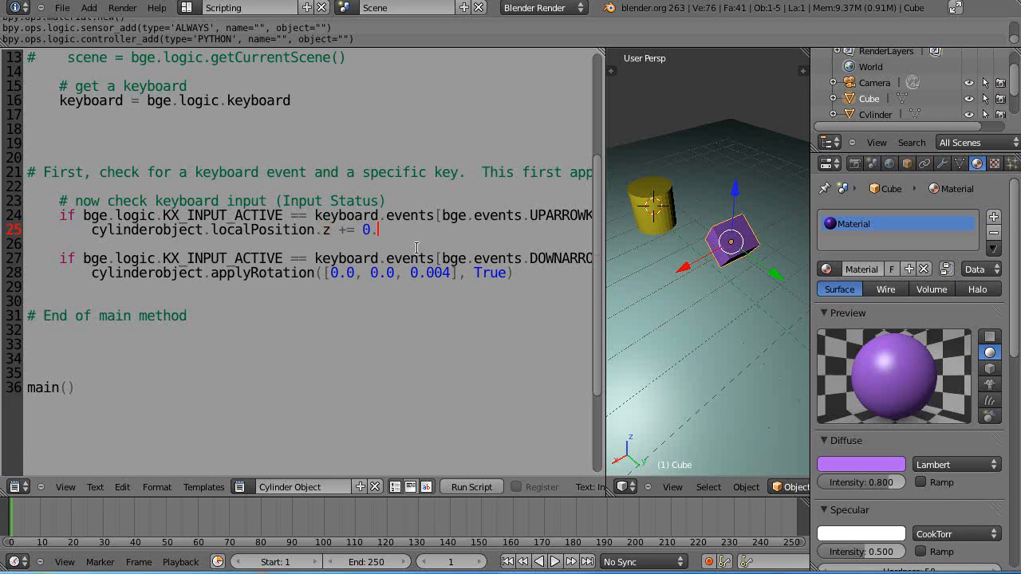
type("01")
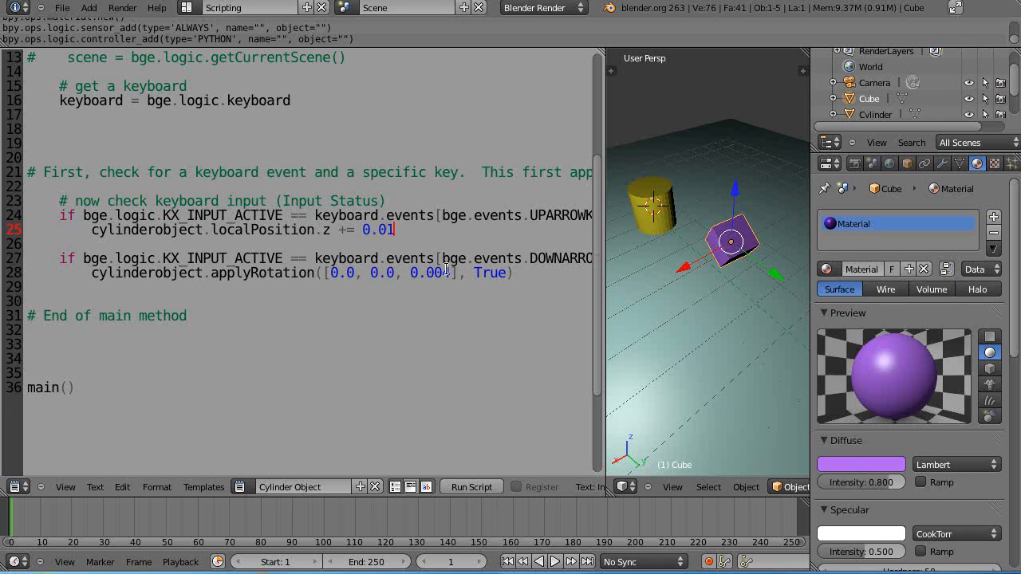
type("4")
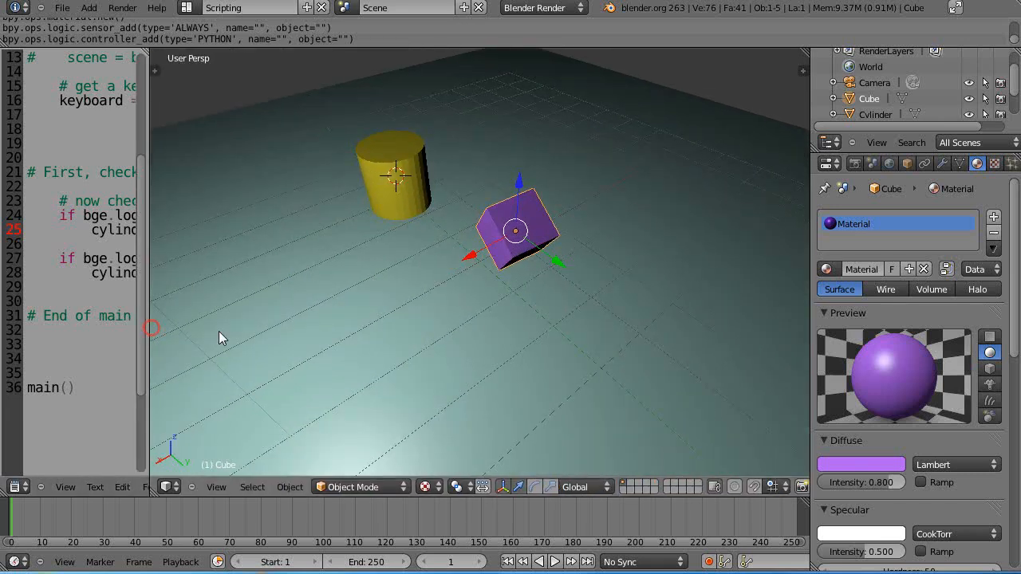
mouse_move(402, 334)
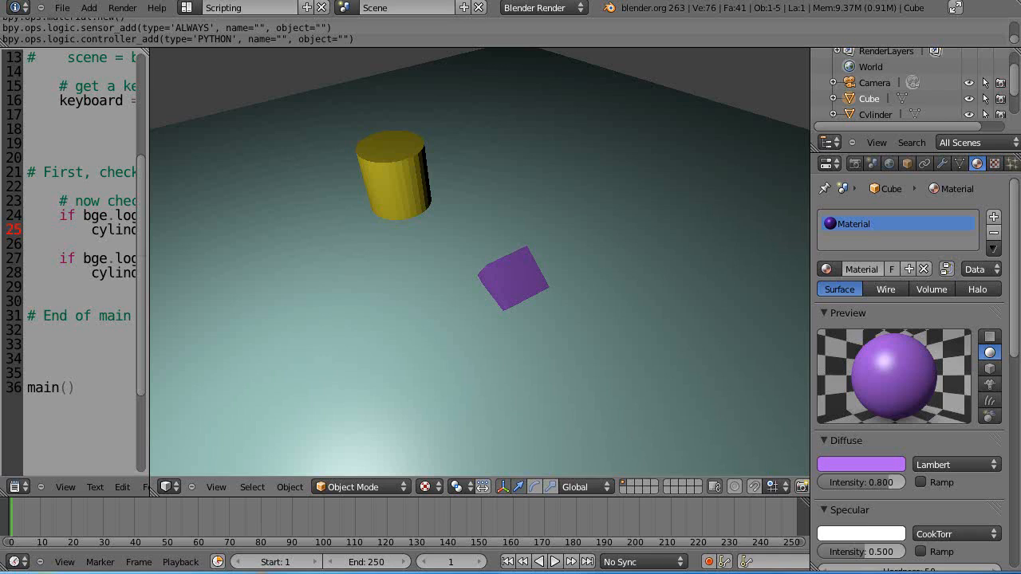
- Select the yellow cylinder and set the render engine to Blender Game
left_click(395, 175)
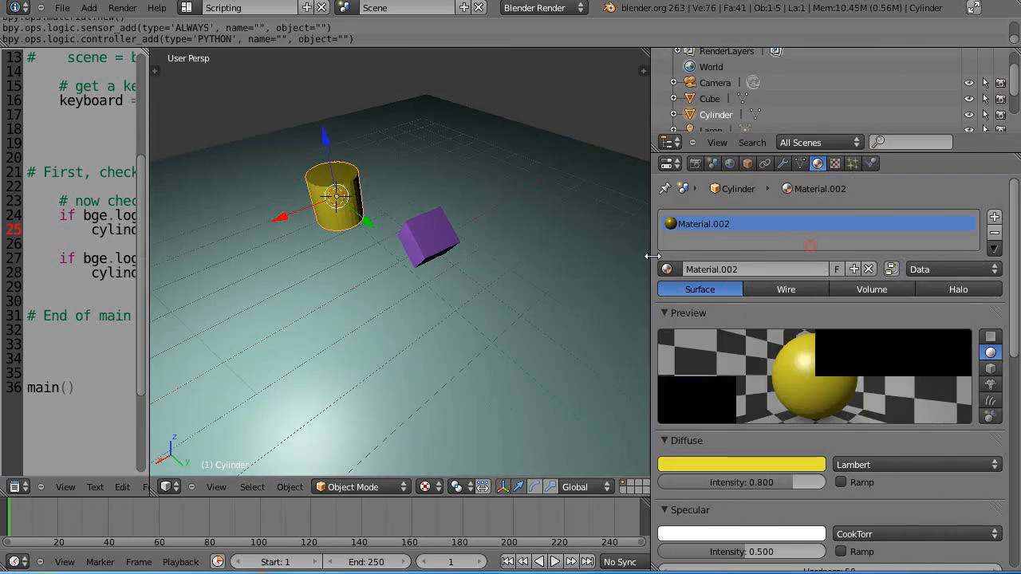
left_click(1010, 163)
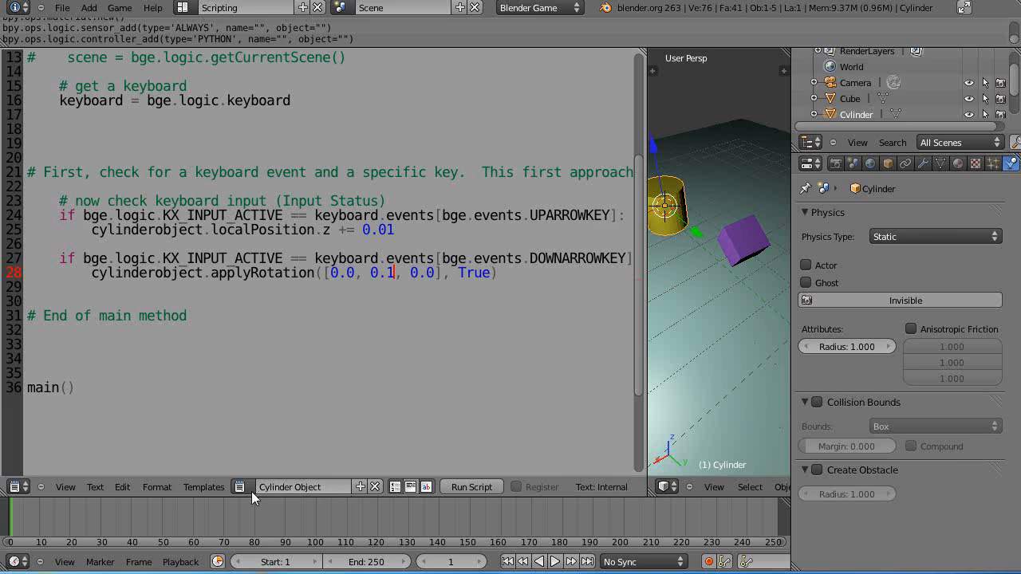
- Check the CubeObject script, then return to the Cylinder Object text block
left_click(239, 487)
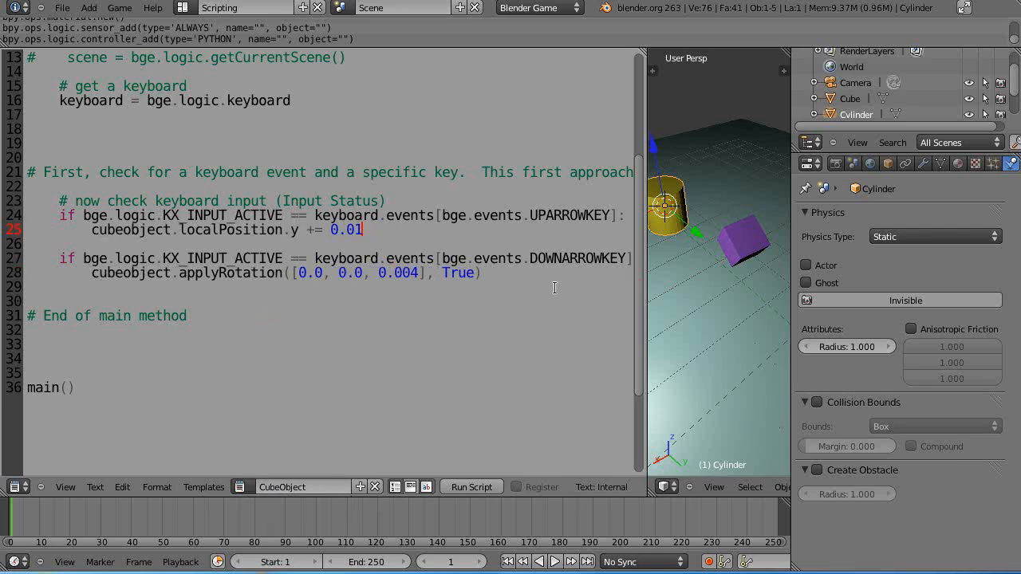
mouse_move(577, 224)
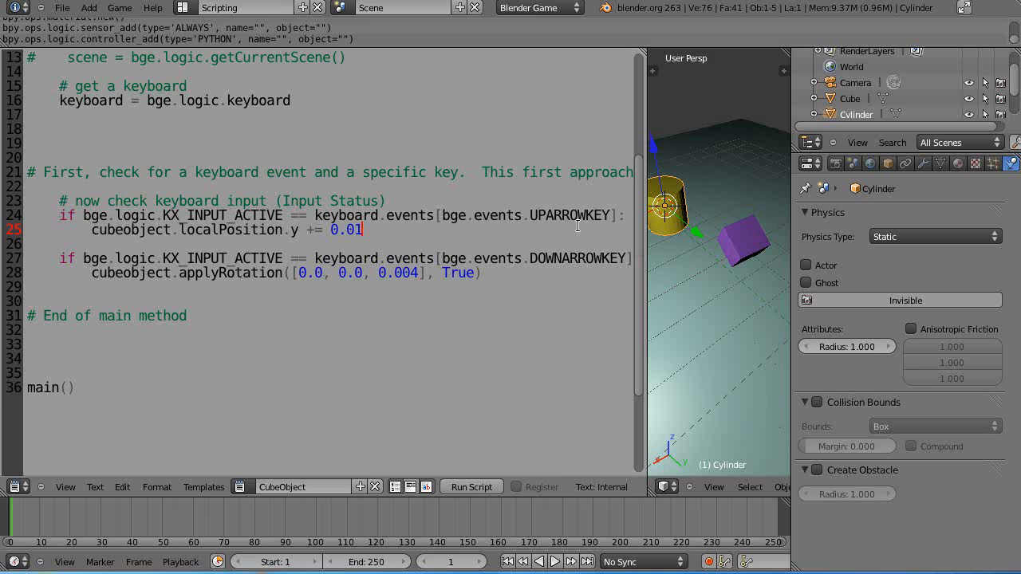
mouse_move(439, 313)
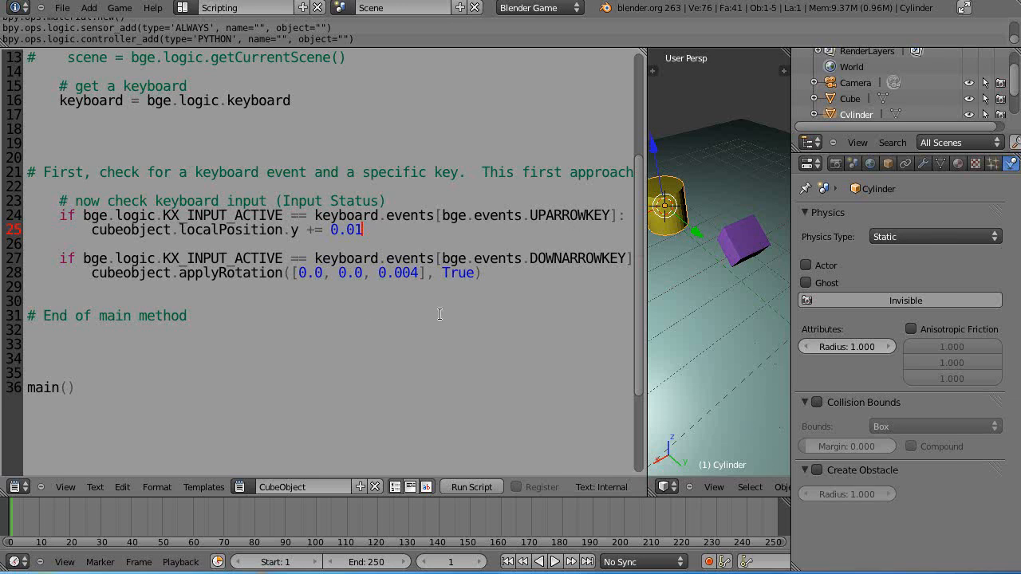
mouse_move(415, 291)
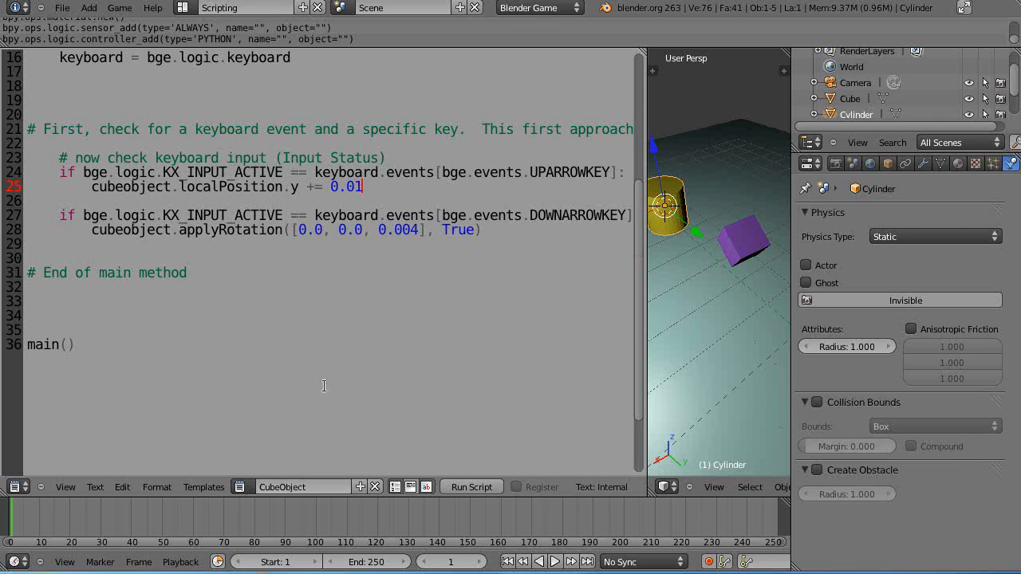
mouse_move(332, 453)
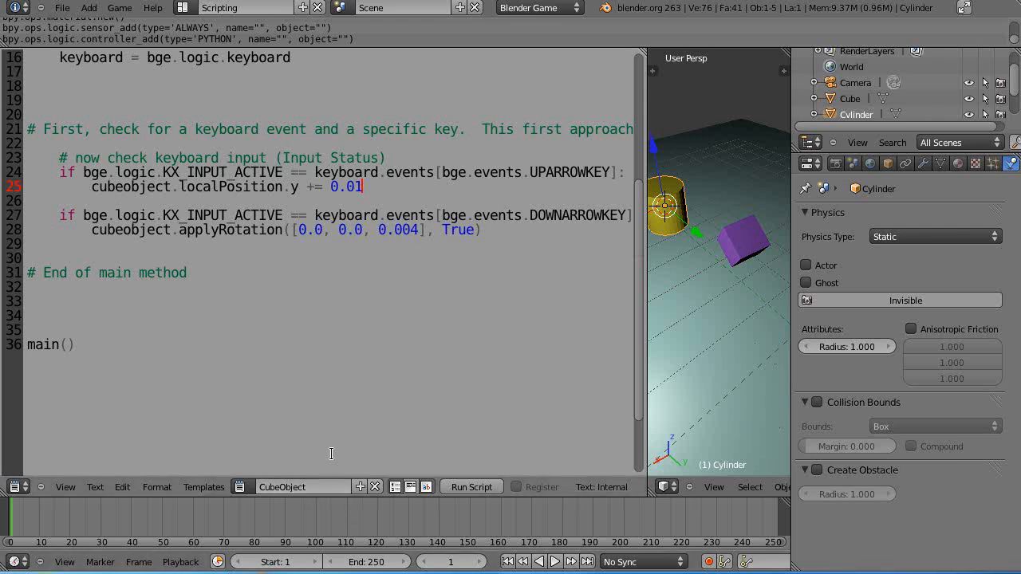
left_click(239, 487)
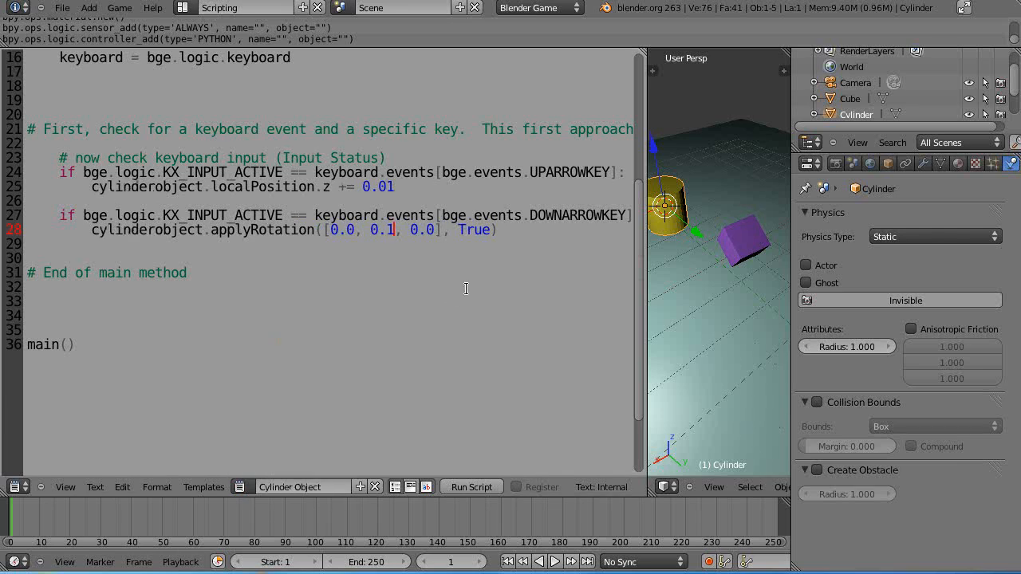
mouse_move(447, 323)
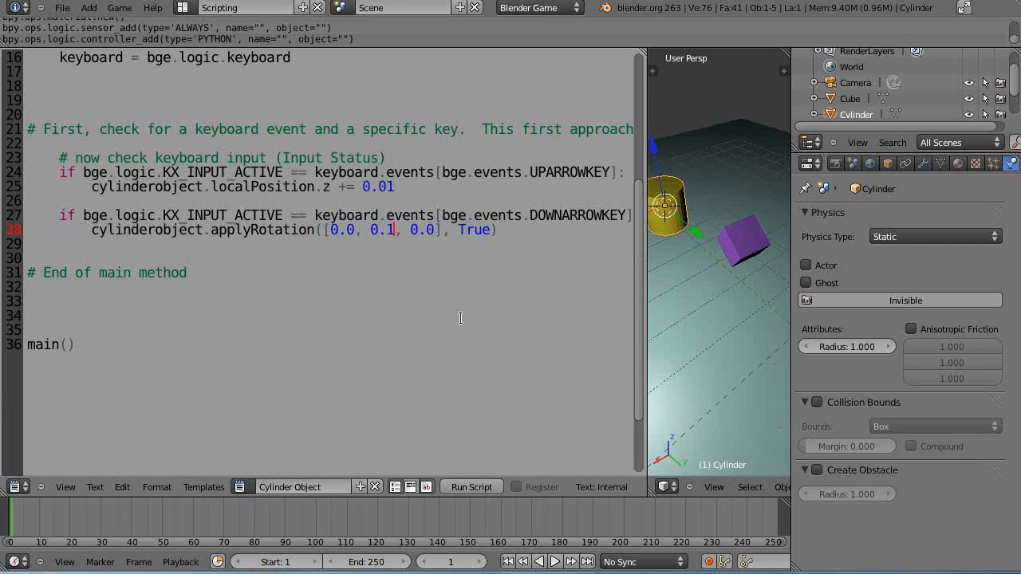
mouse_move(651, 354)
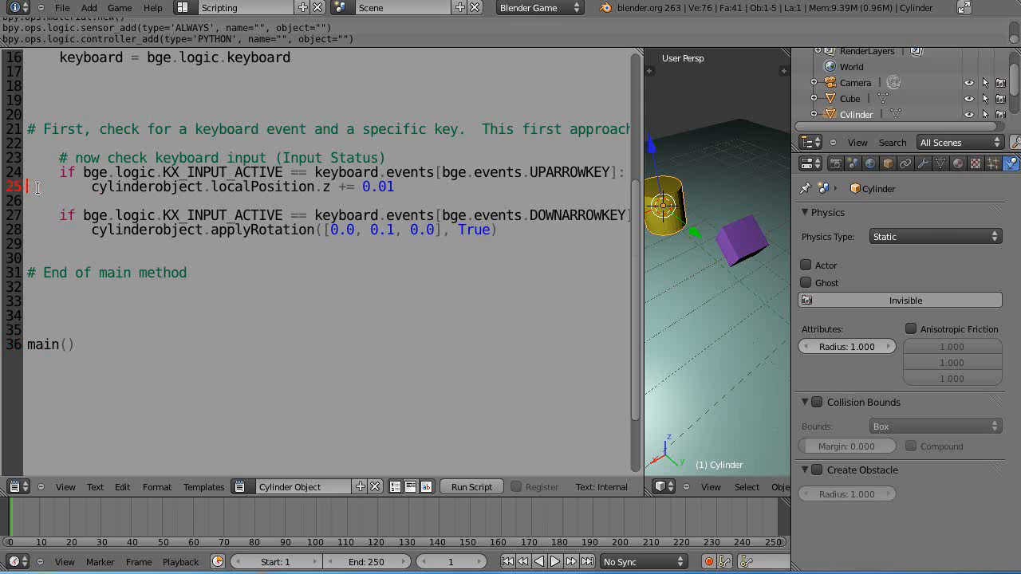
- Comment out the up-arrow movement lines with # and raise applyRotation Y to 0.5
type("#")
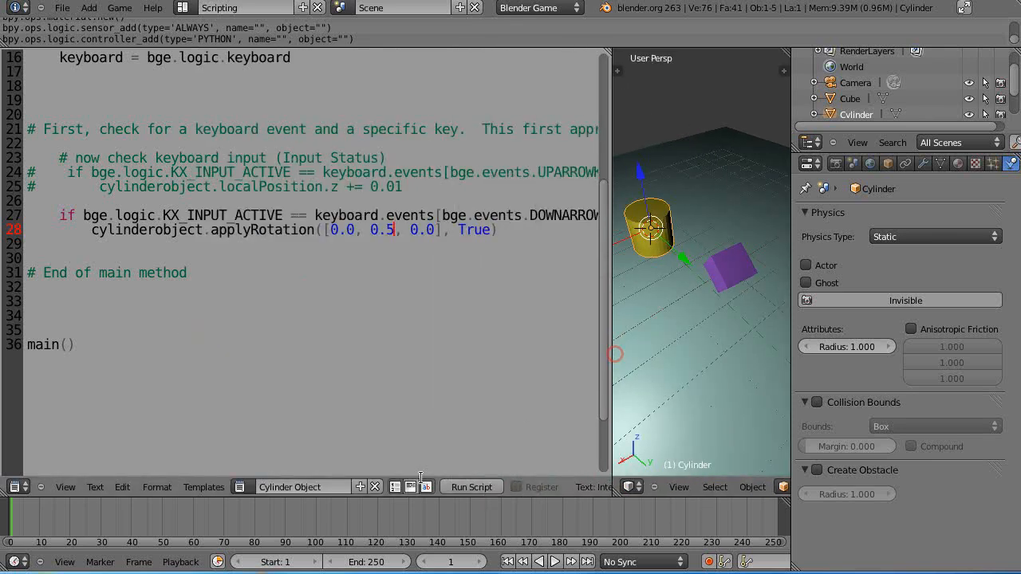
left_click(240, 486)
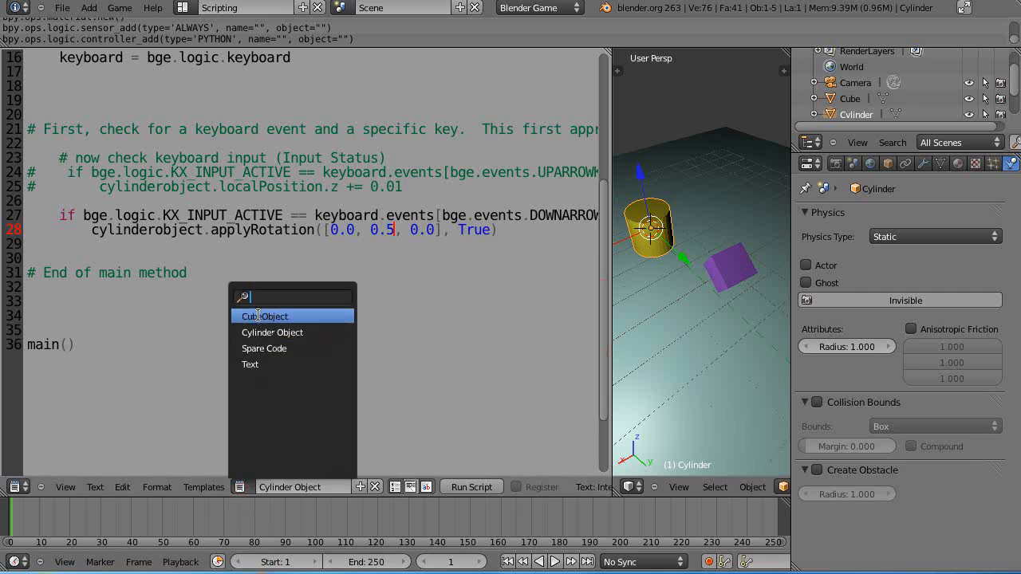
- In CubeObject, set applyRotation to [0.0, 0.0, 0.5] and add a 1 to the position step
left_click(265, 316)
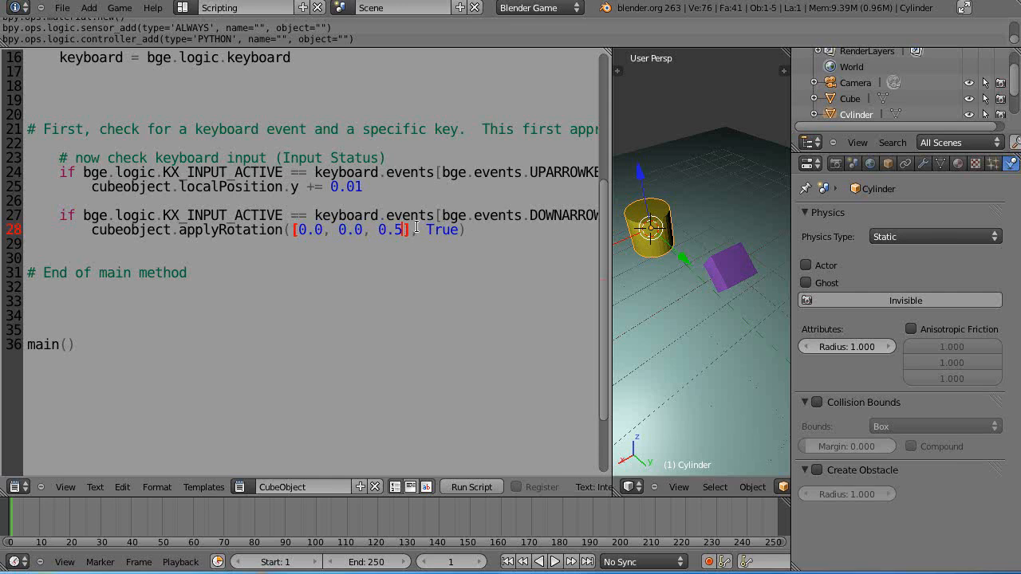
mouse_move(424, 306)
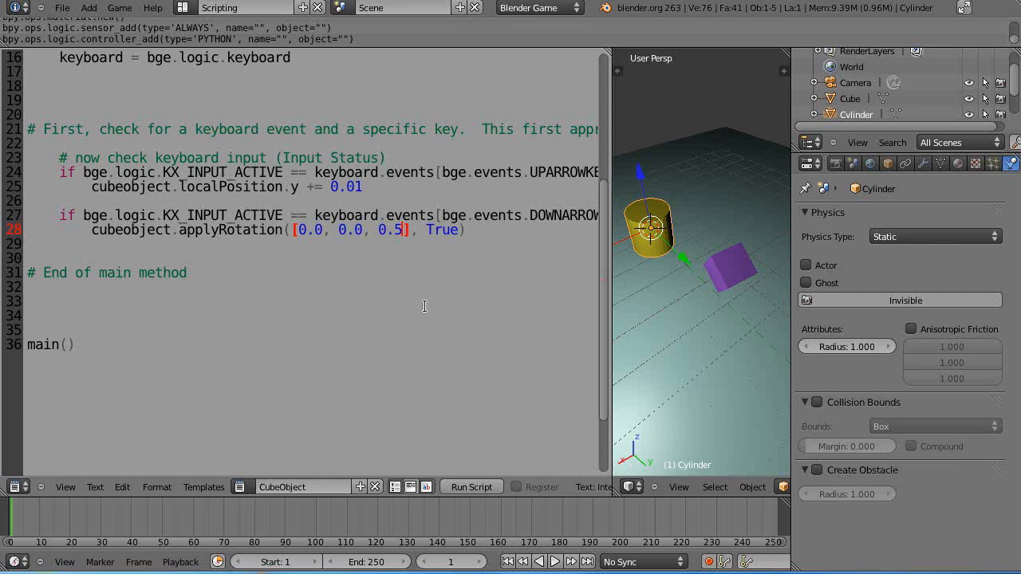
mouse_move(570, 360)
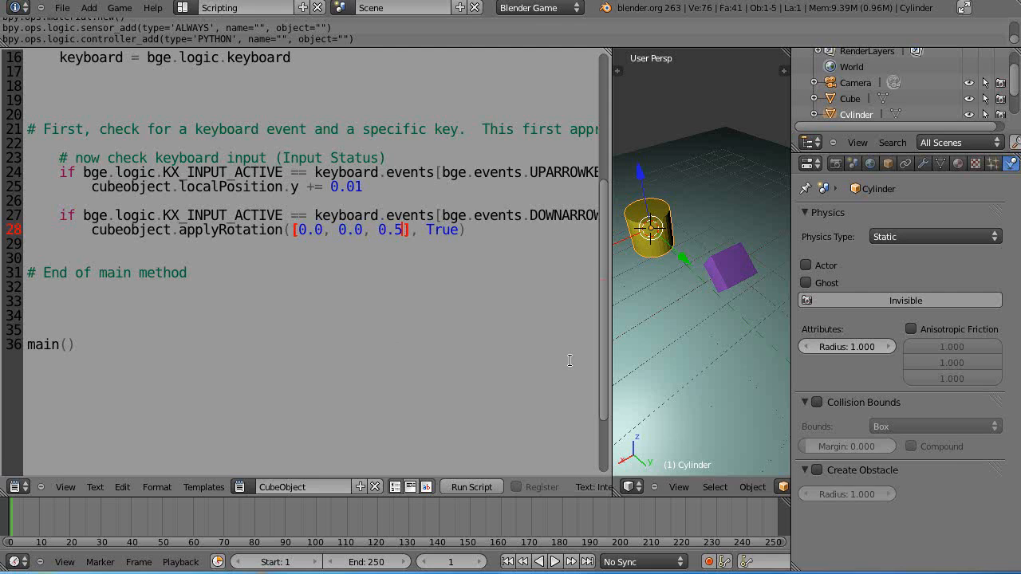
mouse_move(613, 357)
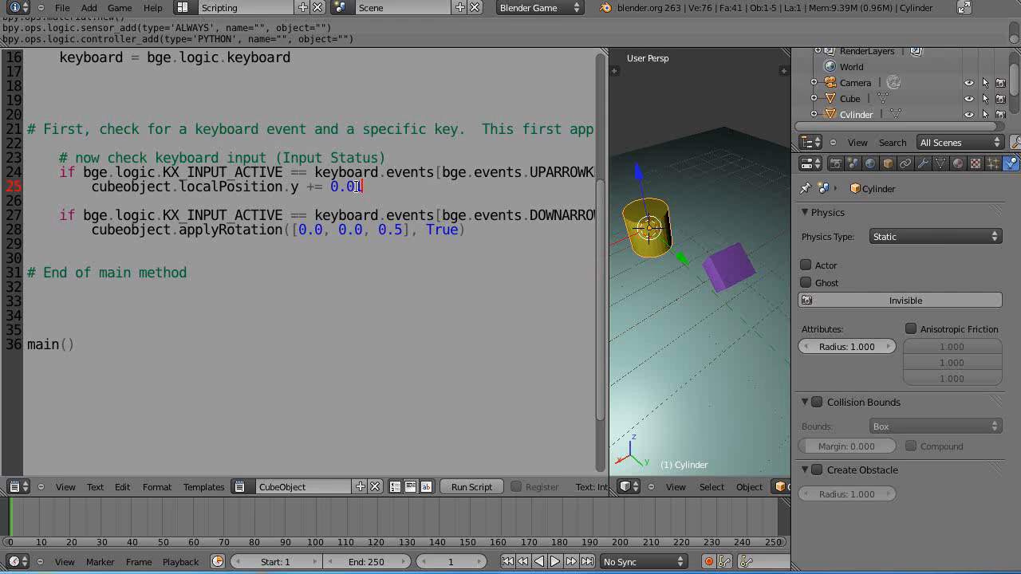
type("1")
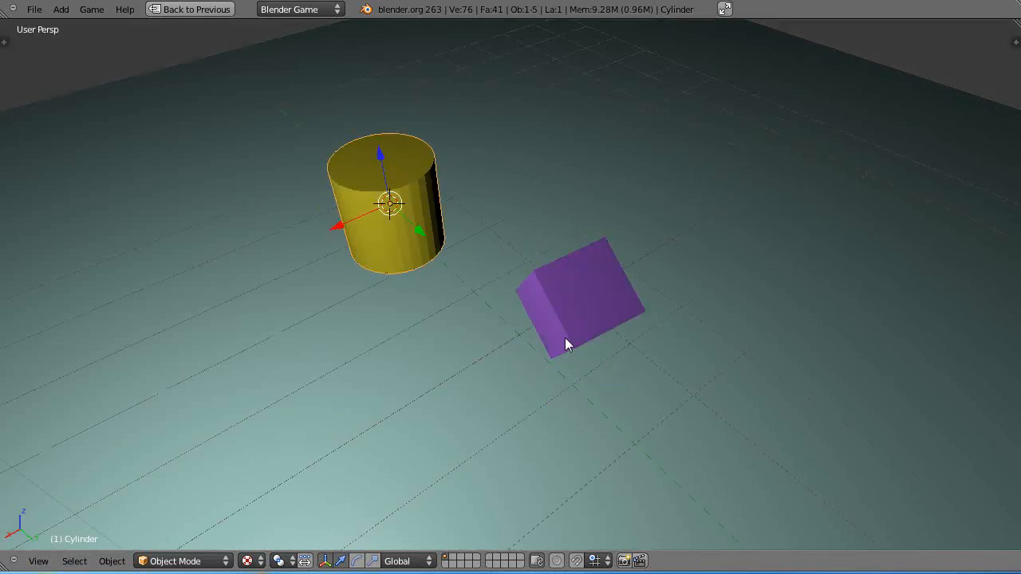
mouse_move(540, 325)
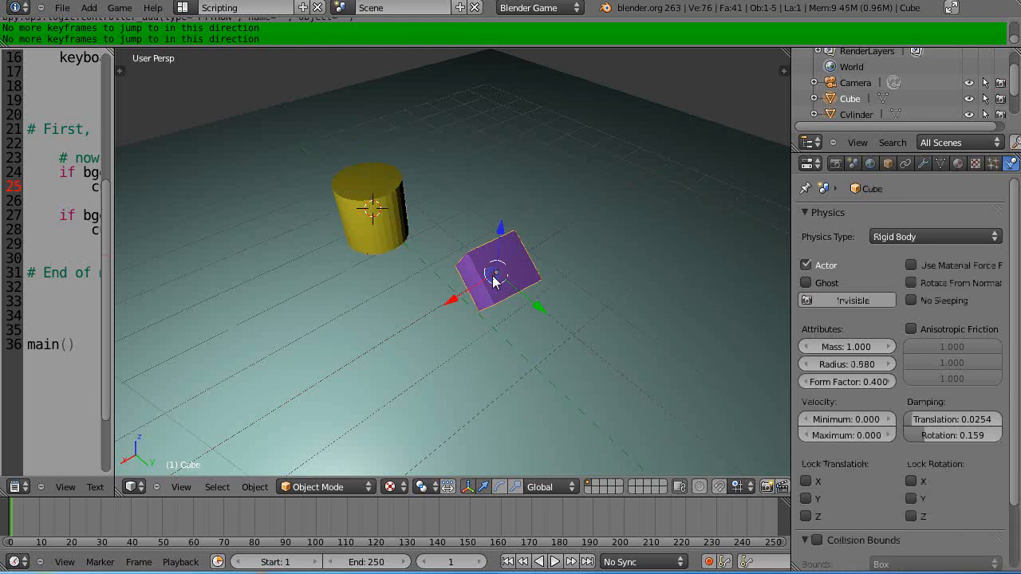
- Change the cube's Physics Type from Rigid Body to Static
left_click(933, 236)
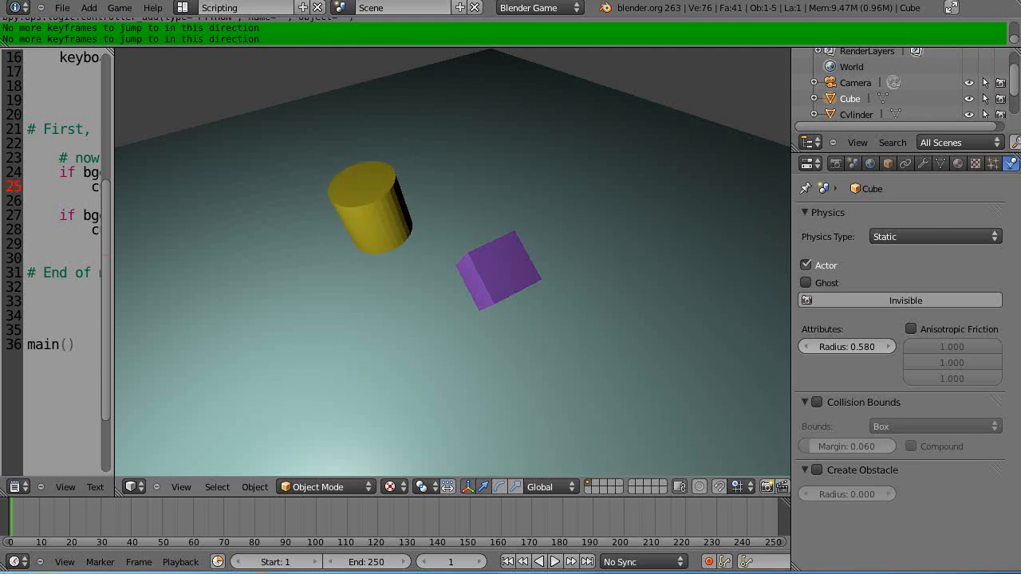
left_click(498, 271)
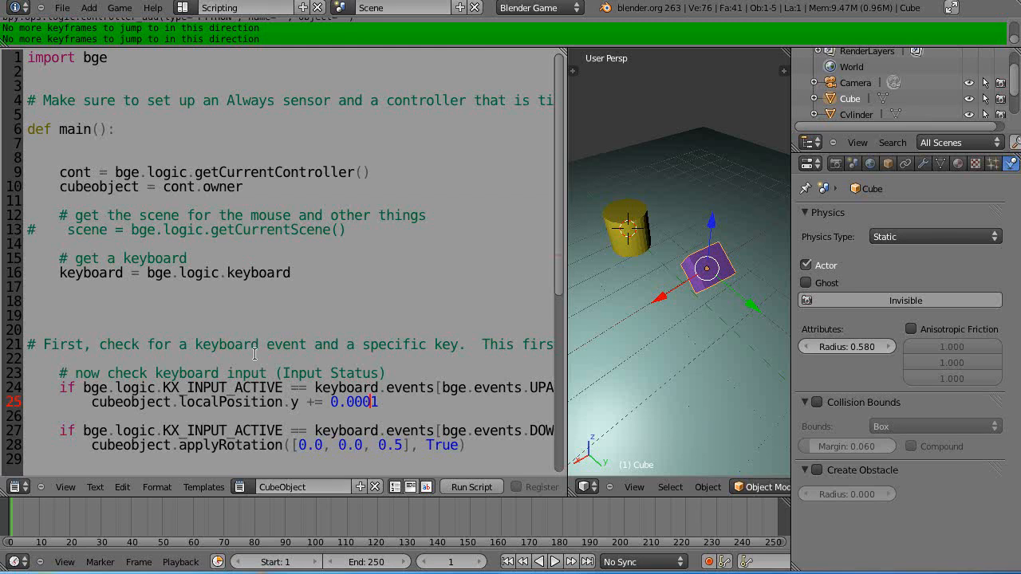
mouse_move(731, 268)
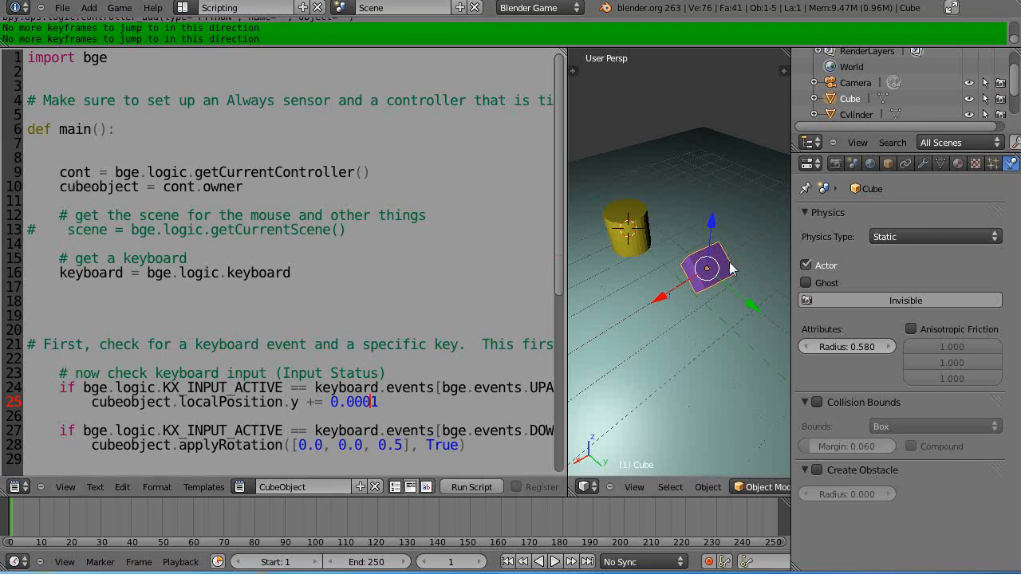
scroll("down", 3)
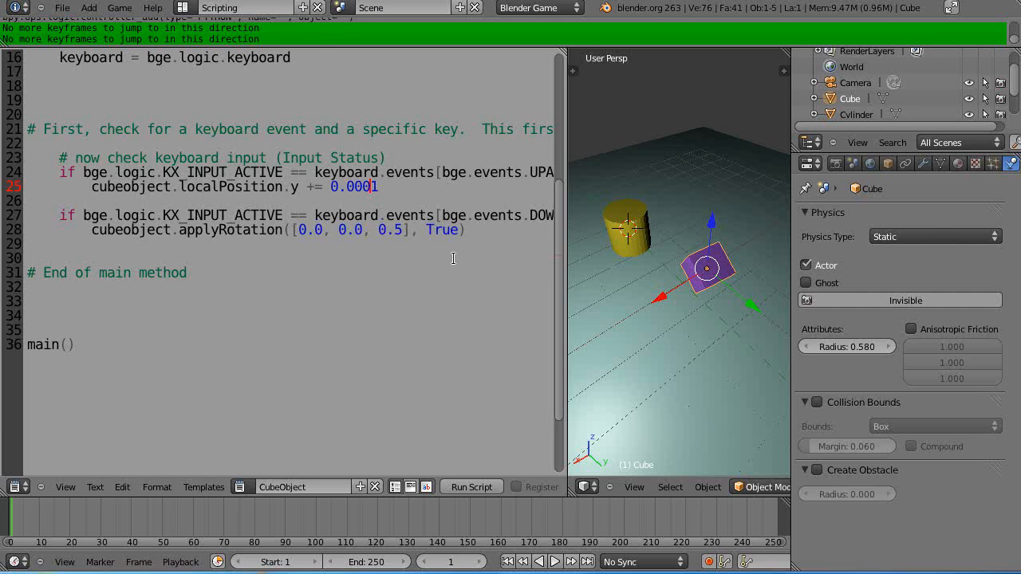
mouse_move(476, 258)
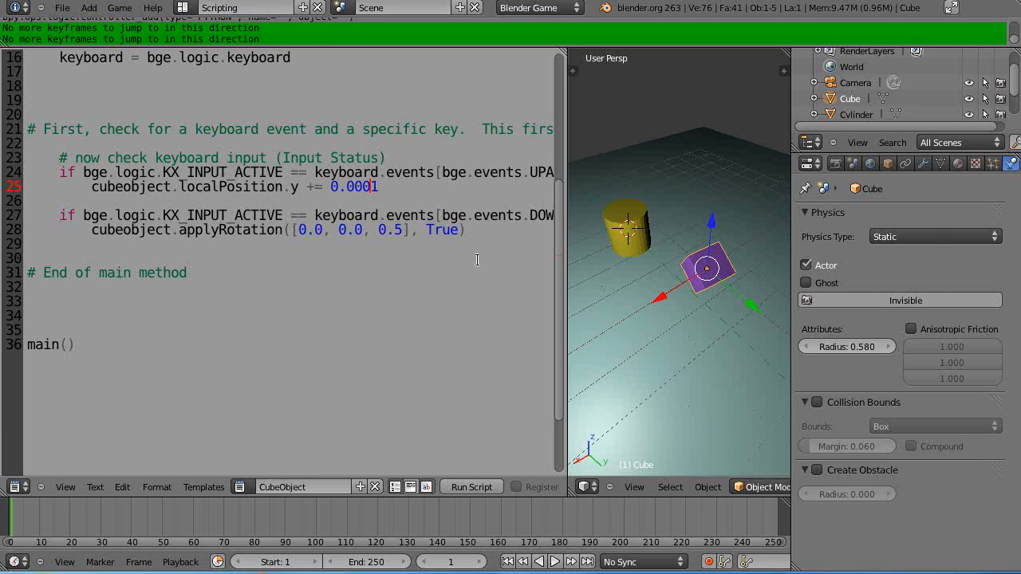
mouse_move(237, 321)
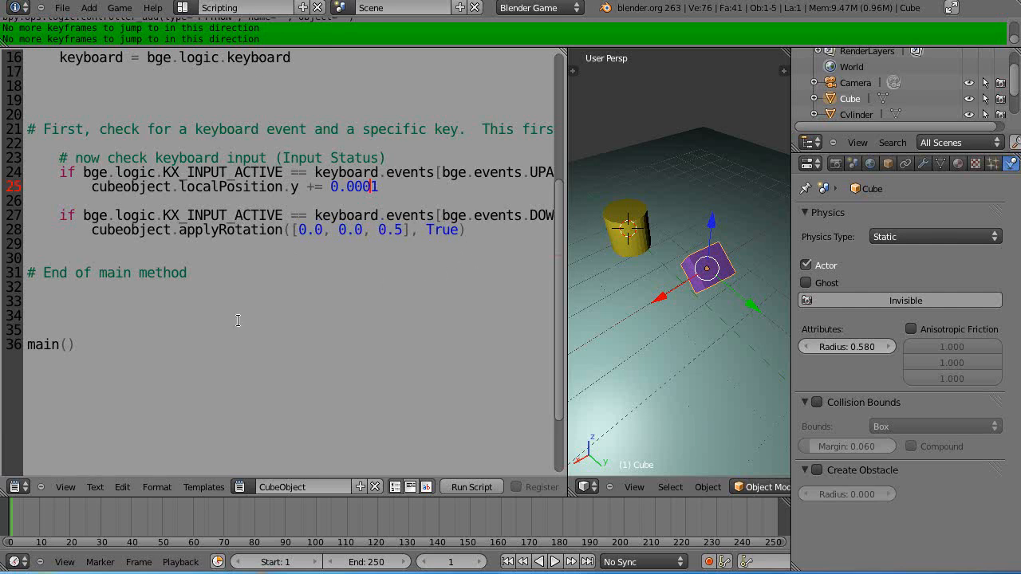
left_click(188, 7)
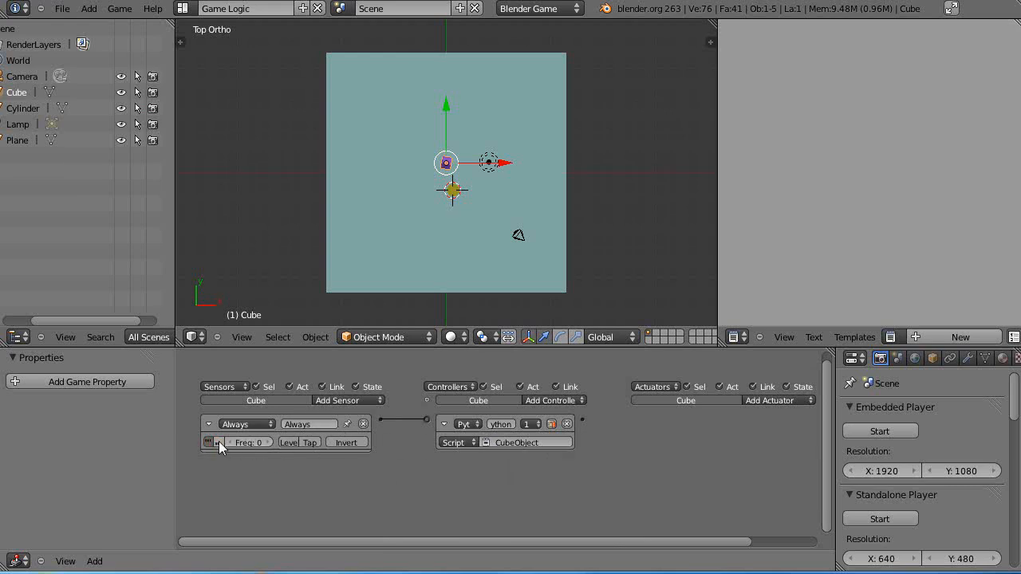
mouse_move(431, 449)
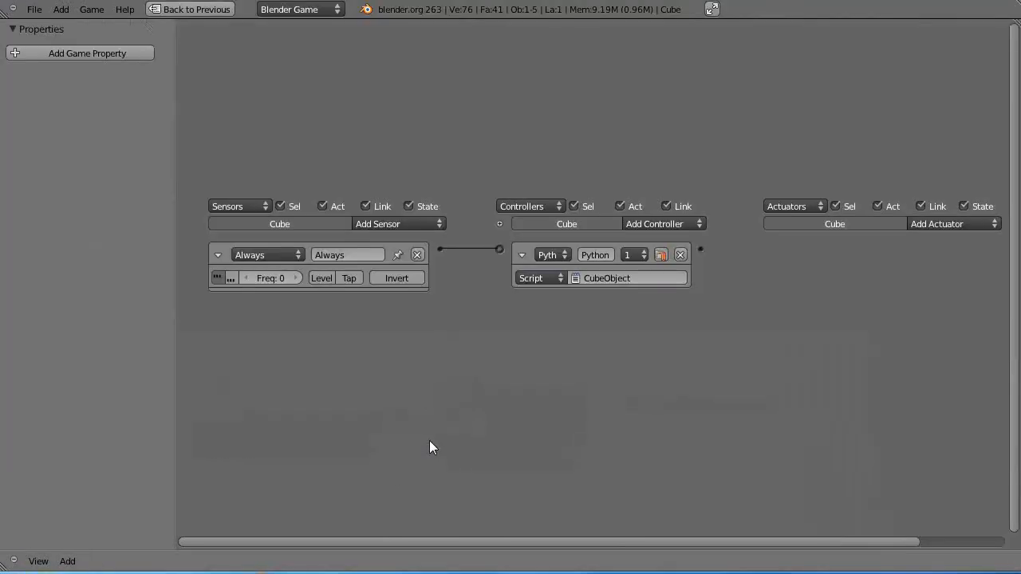
left_click(189, 10)
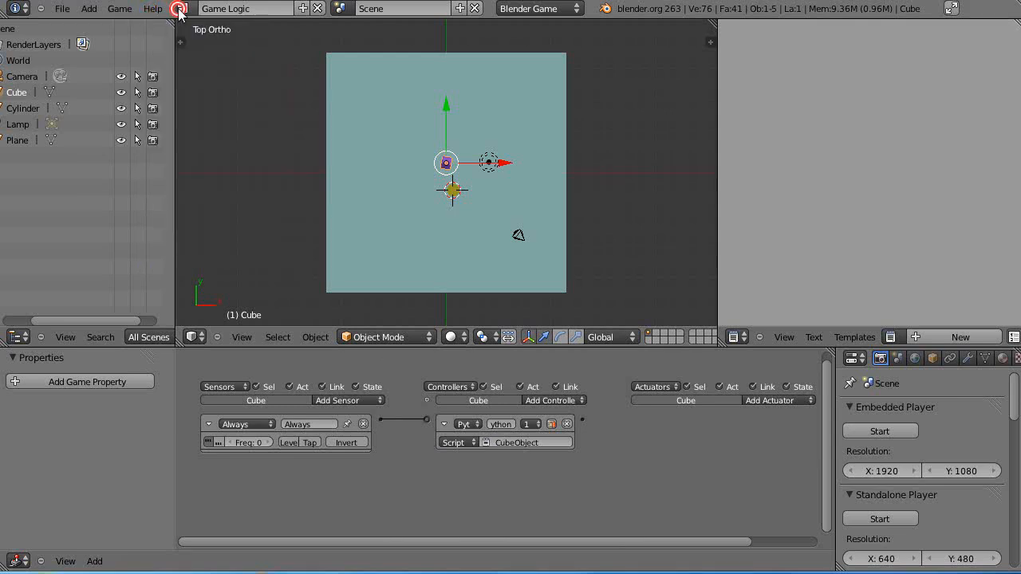
left_click(182, 9)
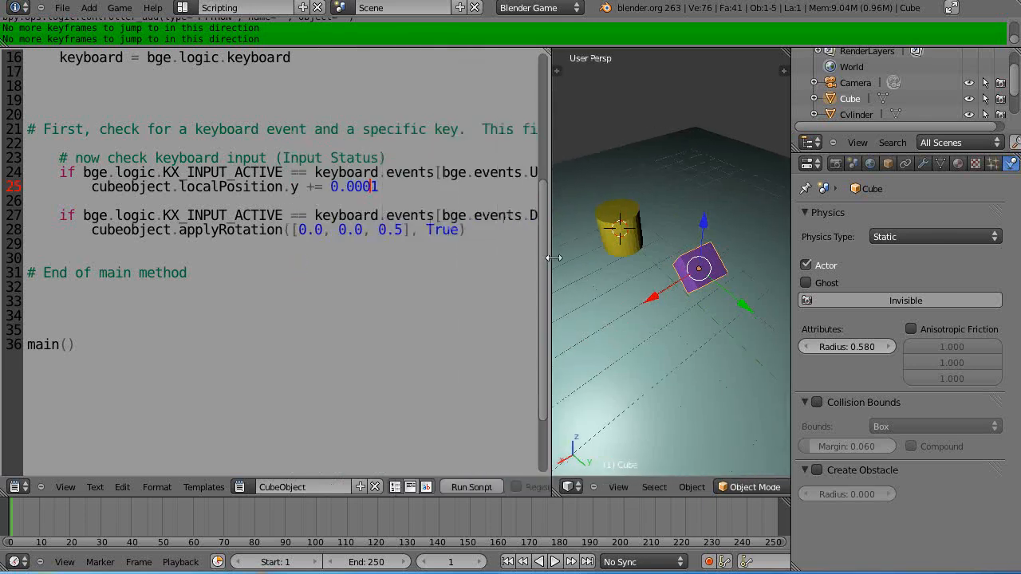
- Widen the 3D view and set Transform Orientation to Local before playing the game
left_click_drag(555, 258, 607, 258)
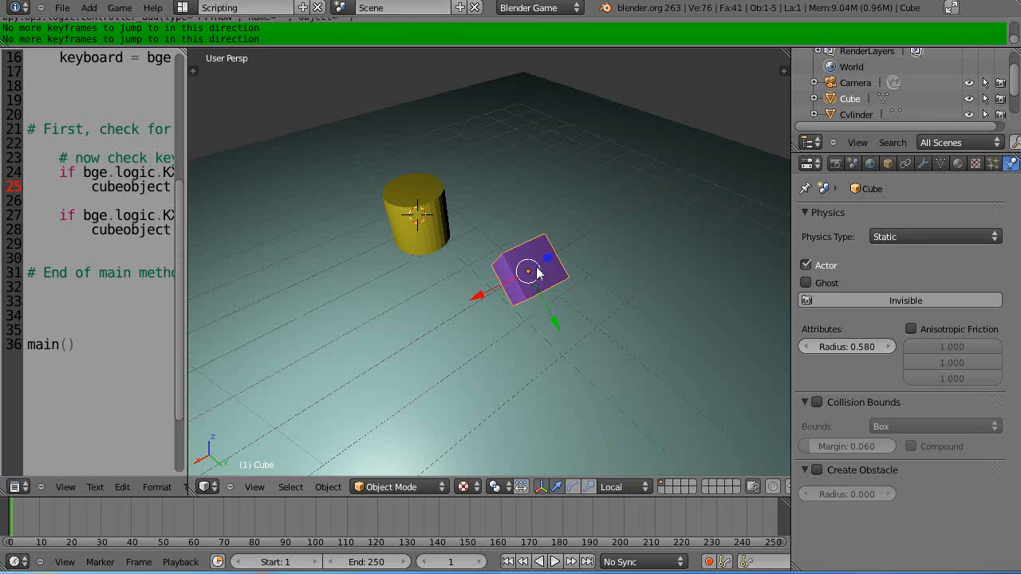
mouse_move(552, 264)
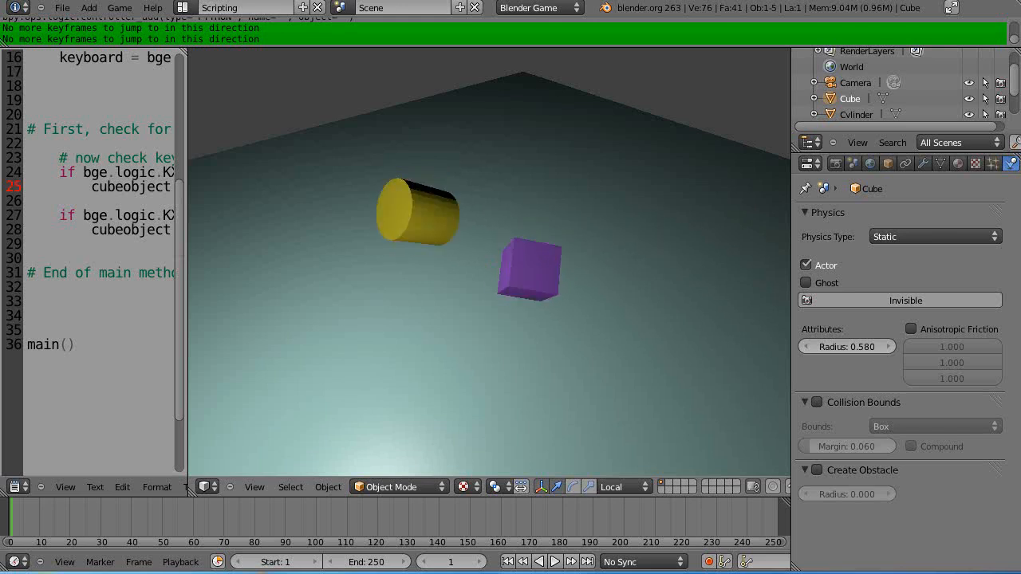
left_click(528, 270)
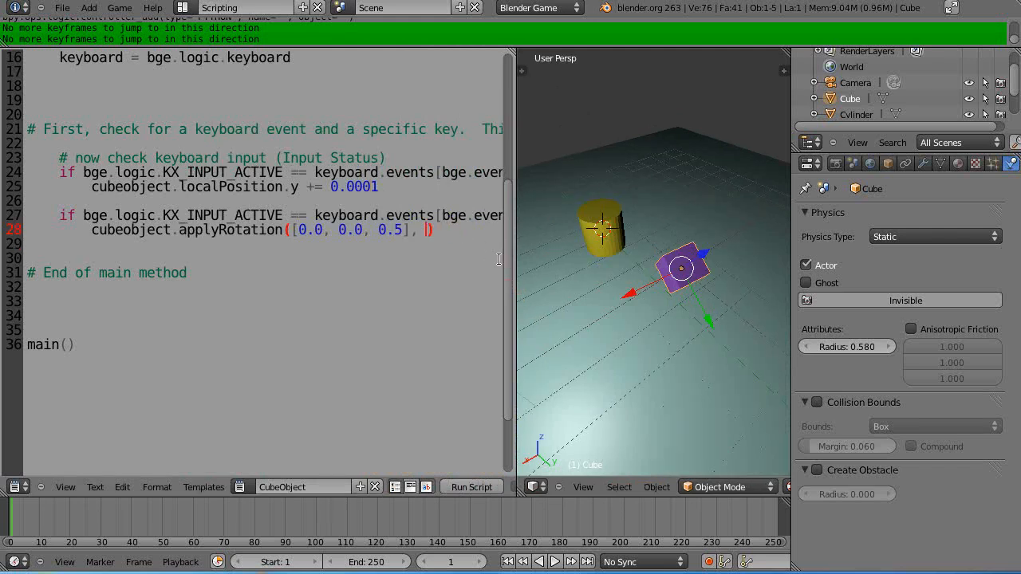
- Set applyRotation's local flag to False and Transform Orientation to Global
type("False")
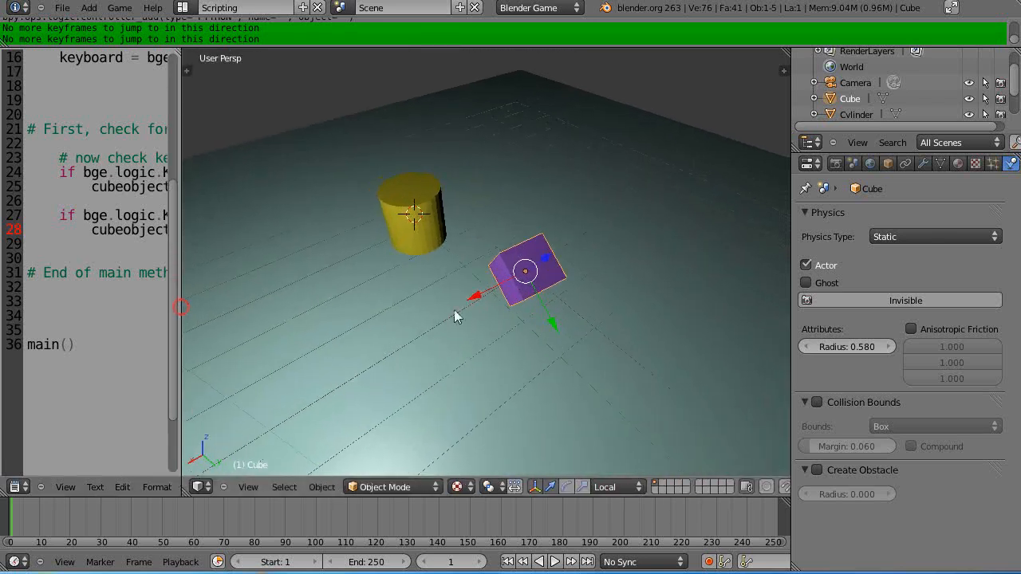
left_click(614, 487)
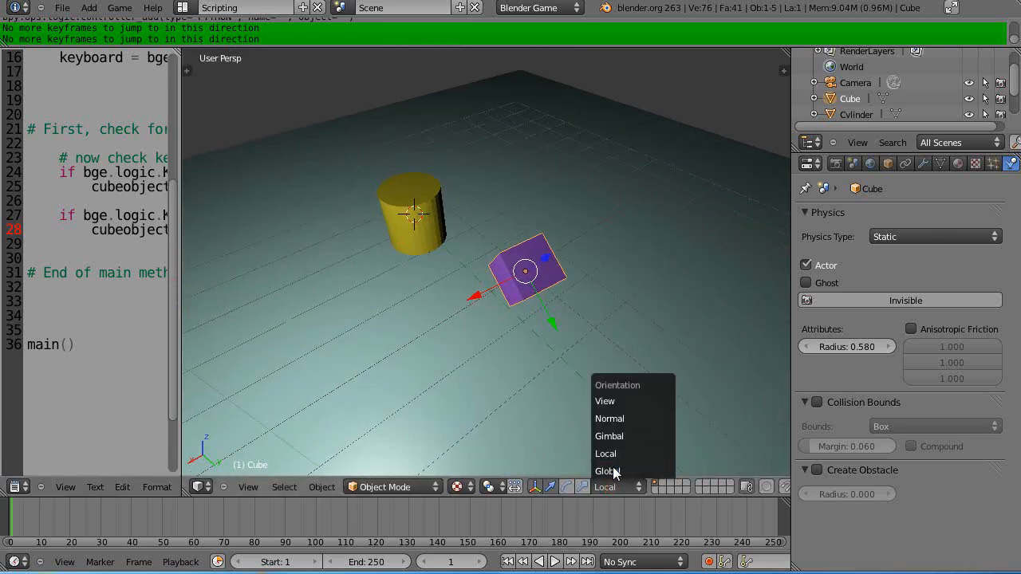
left_click(606, 473)
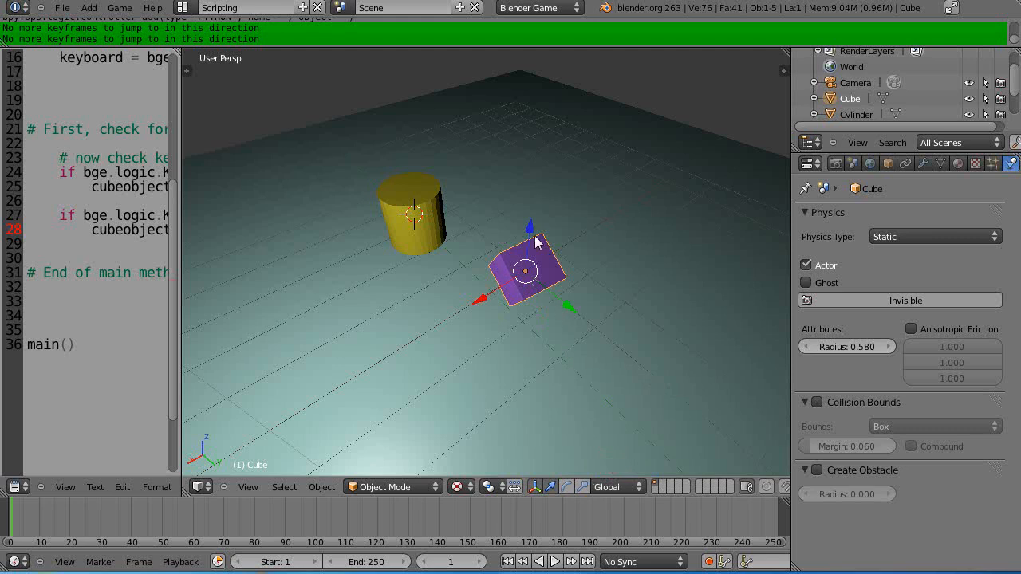